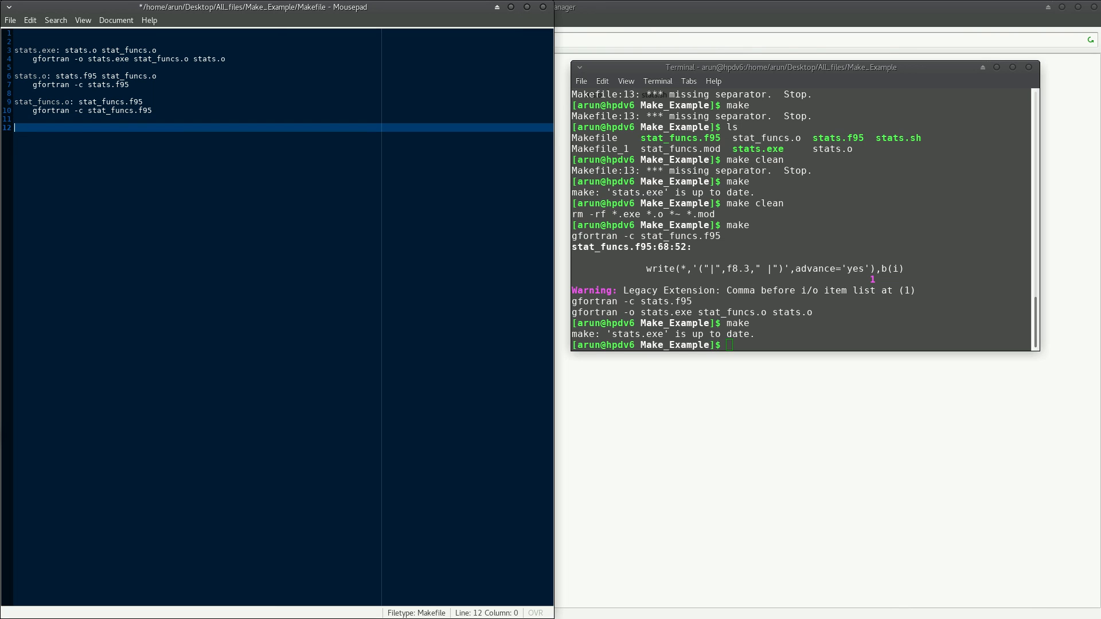
# Add a clean target to the Makefile running rm -rf *.exe *.o *~ *.mod
pyautogui.write('clean')
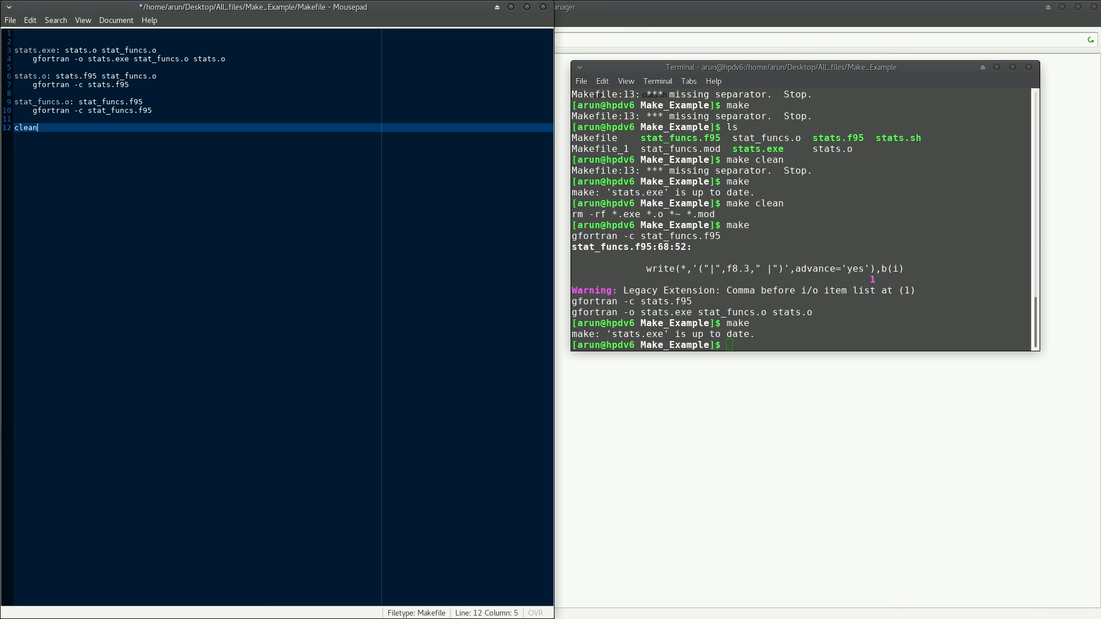
pyautogui.write(':')
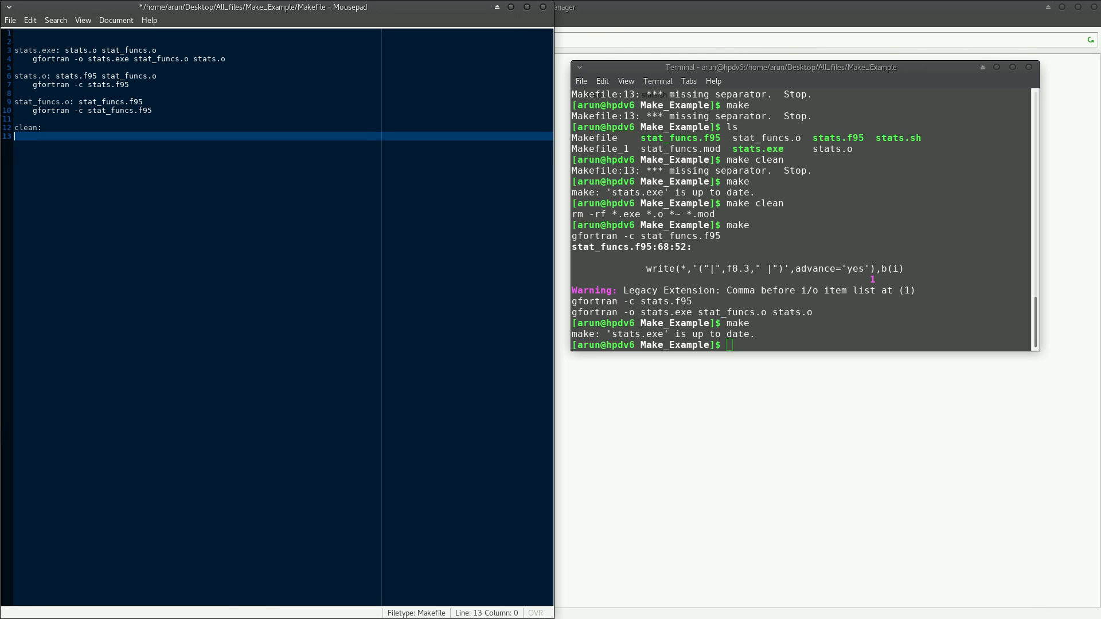
pyautogui.write('r')
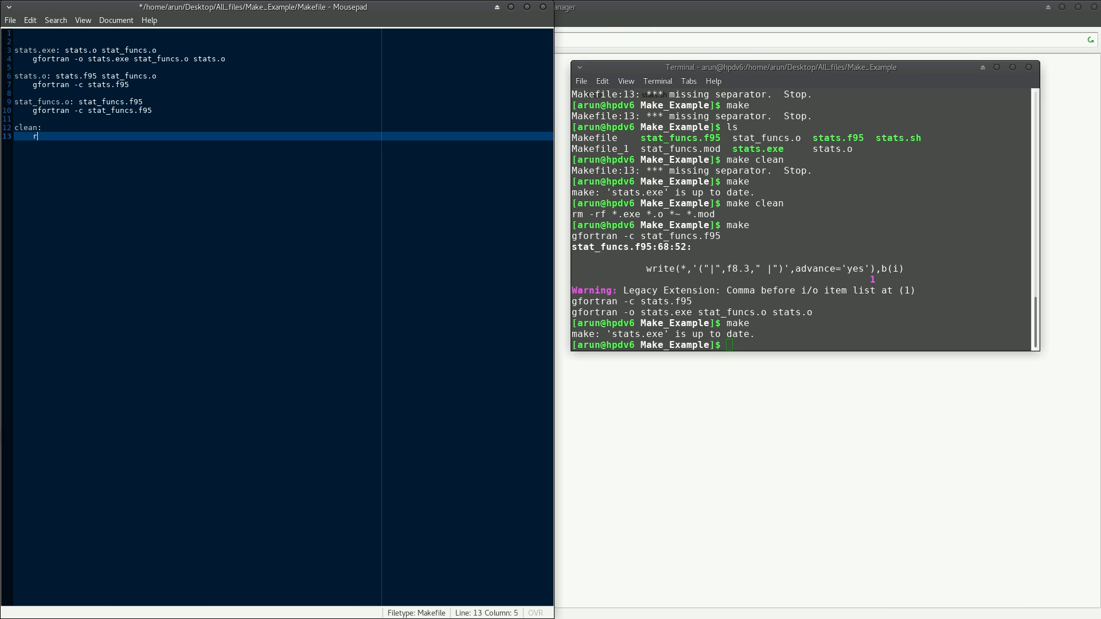
pyautogui.write('m -r')
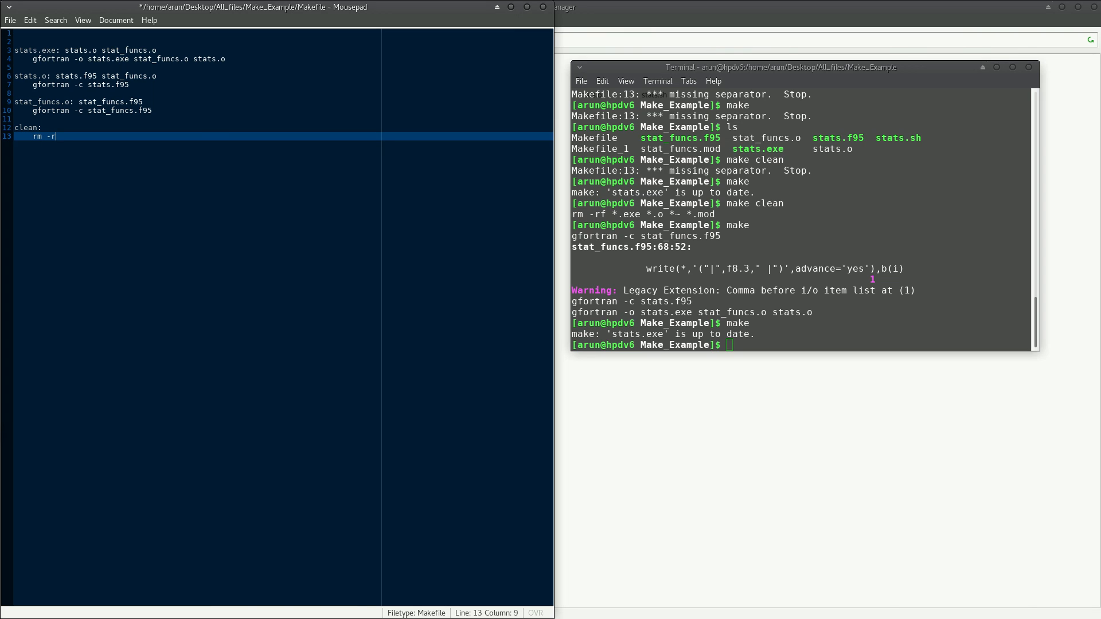
pyautogui.write('f *.')
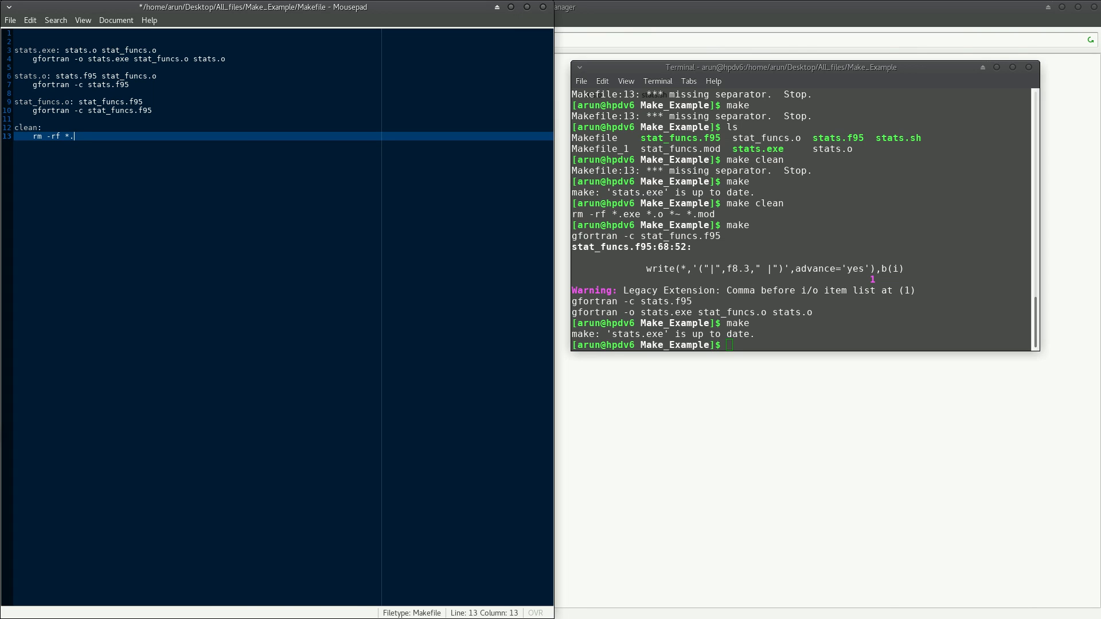
pyautogui.write('exe *.o')
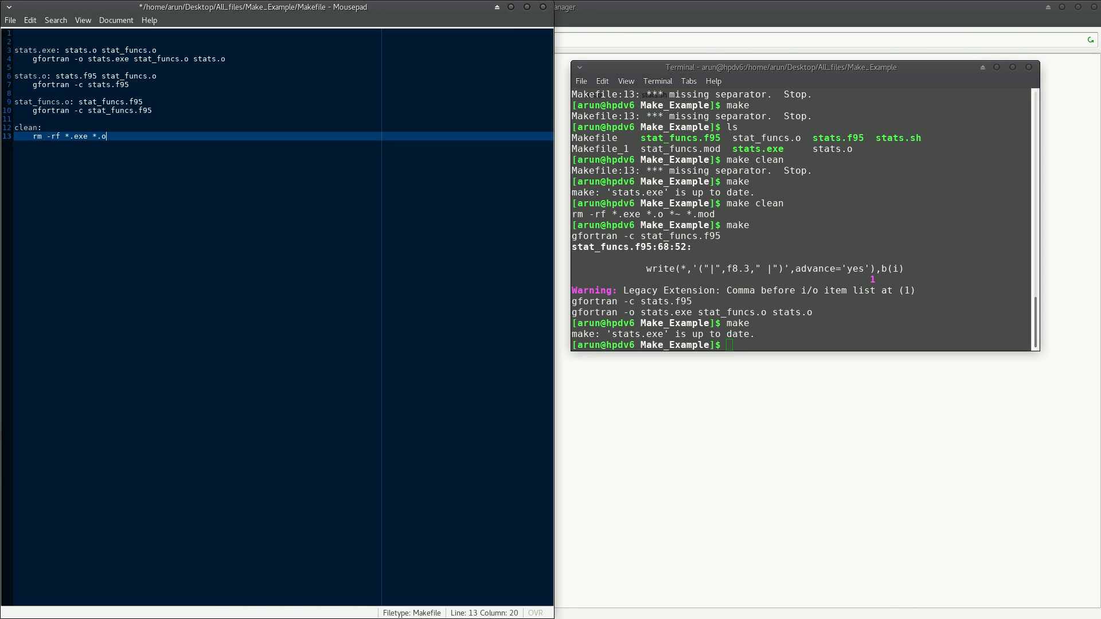
pyautogui.write('*~')
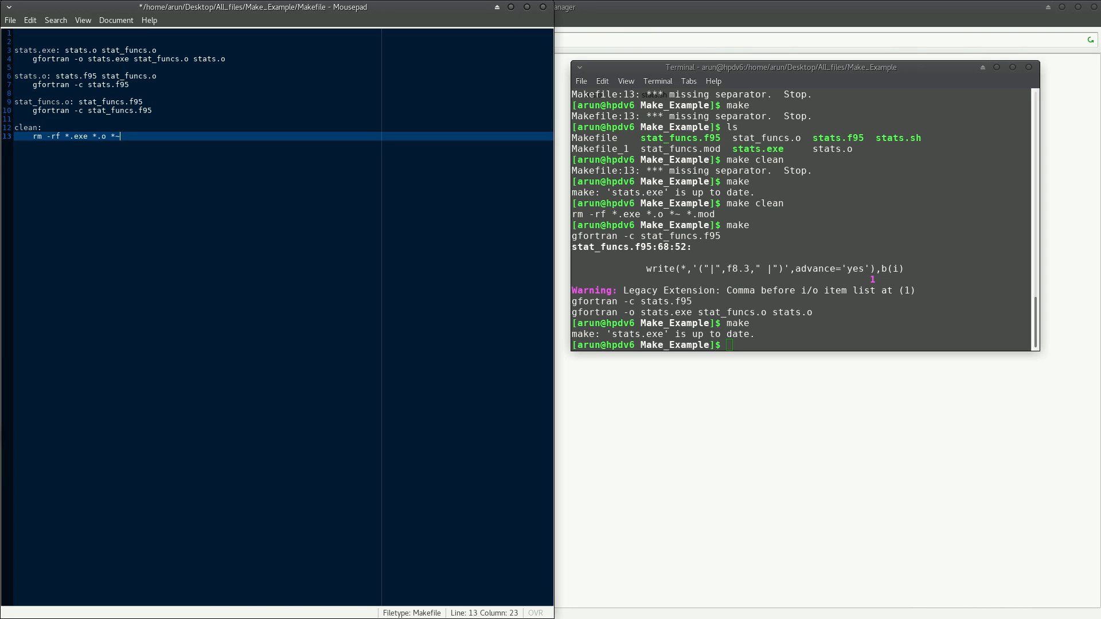
pyautogui.write('*.m')
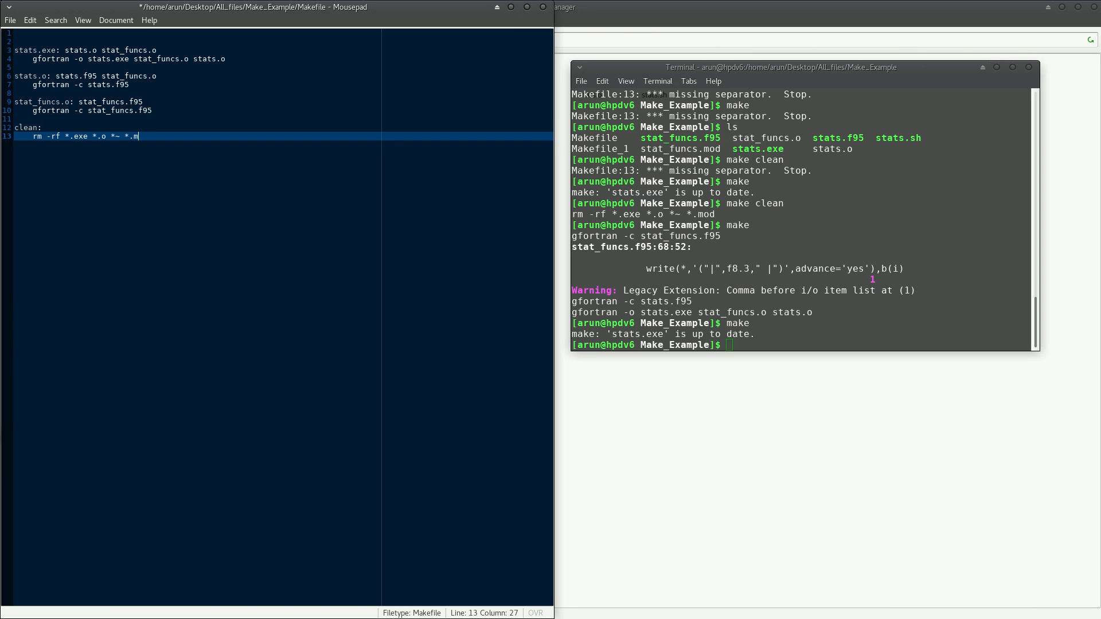
pyautogui.write('od')
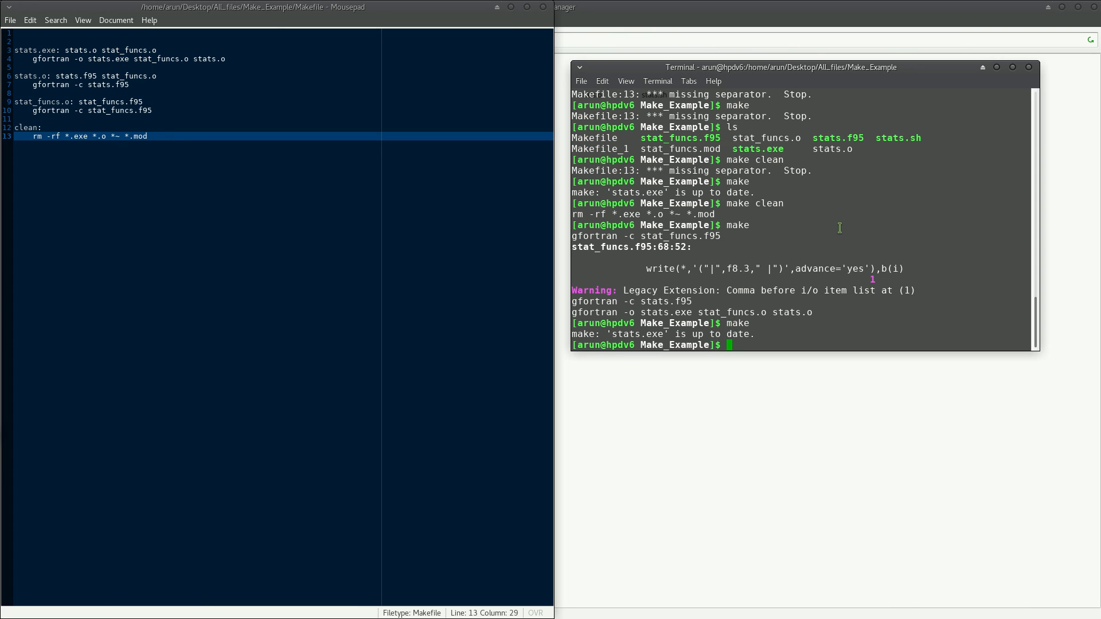
pyautogui.moveTo(854, 272)
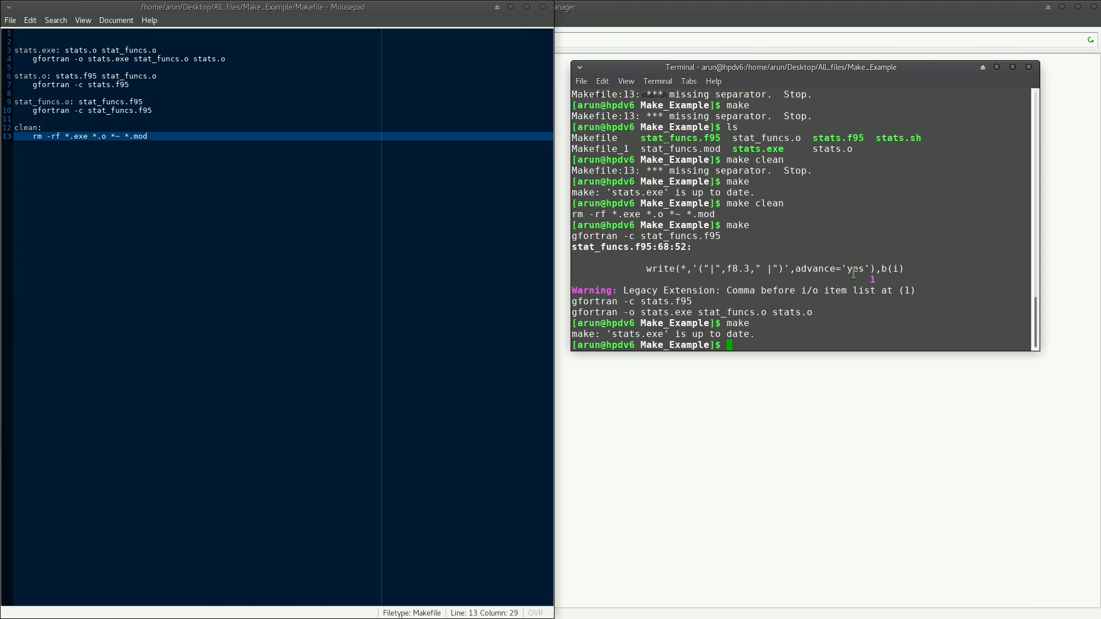
# Run make clean in the terminal and list the remaining files with ls
pyautogui.write('make clean')
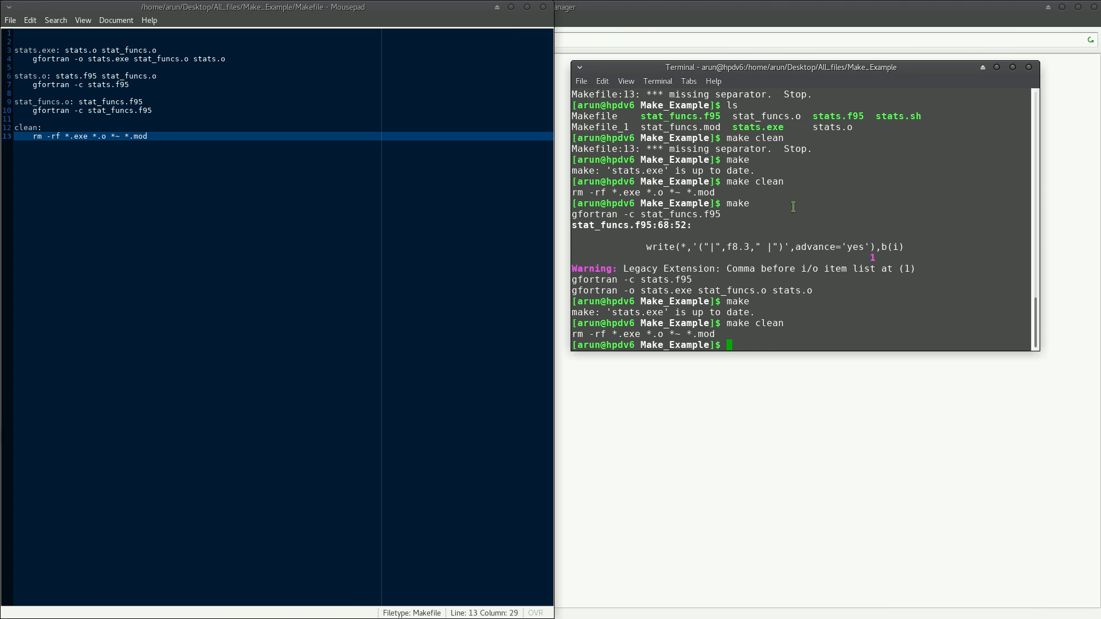
pyautogui.write('ls')
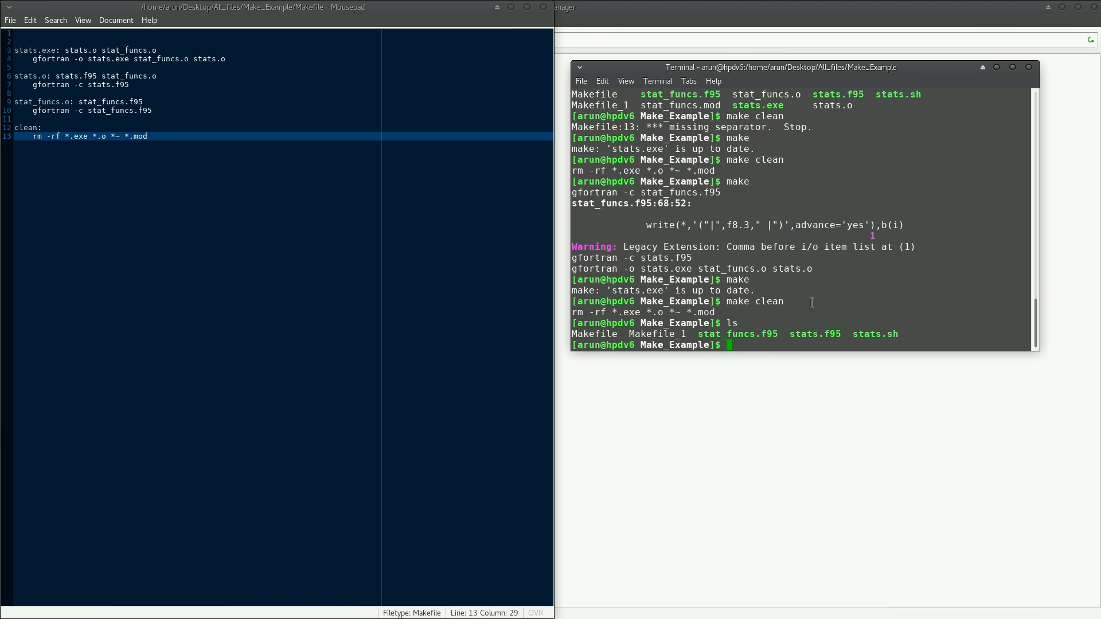
pyautogui.moveTo(142, 132)
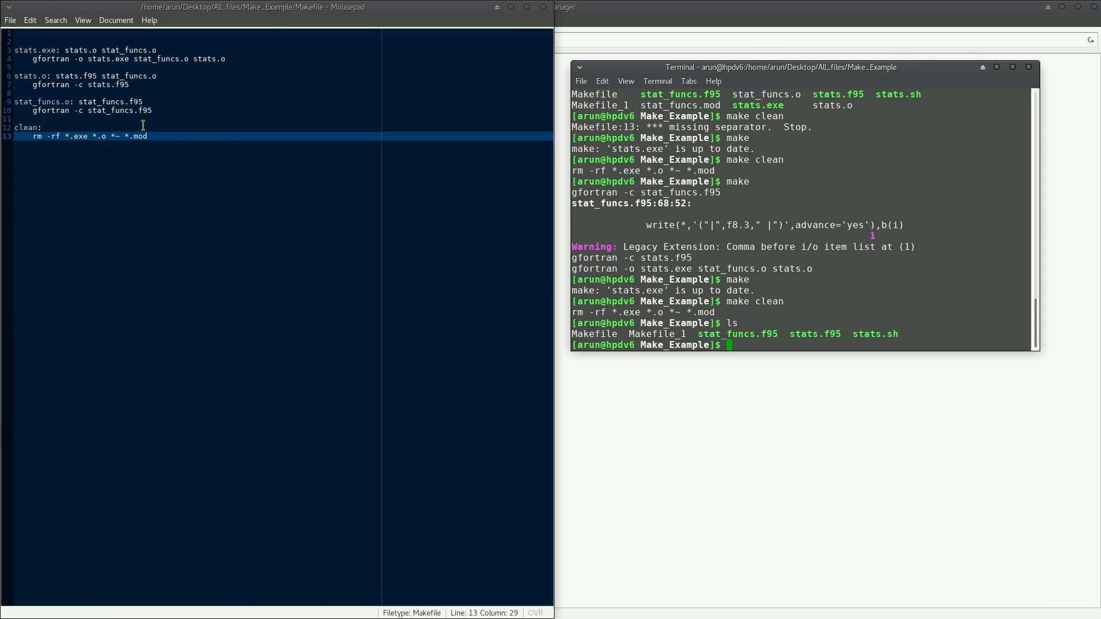
pyautogui.moveTo(814, 303)
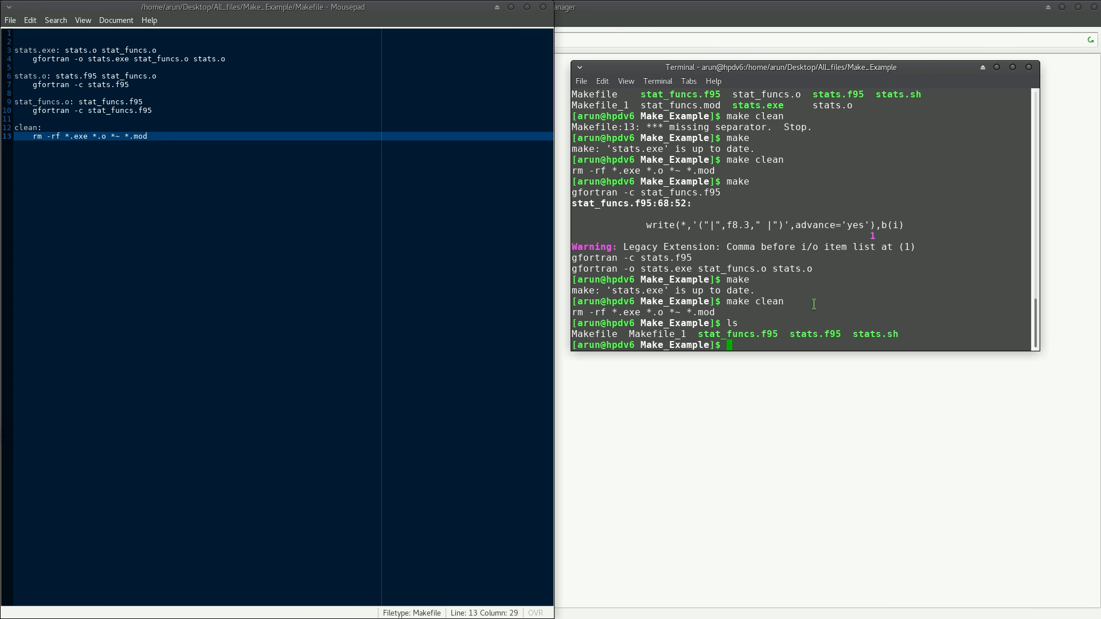
pyautogui.moveTo(806, 303)
pyautogui.write('make')
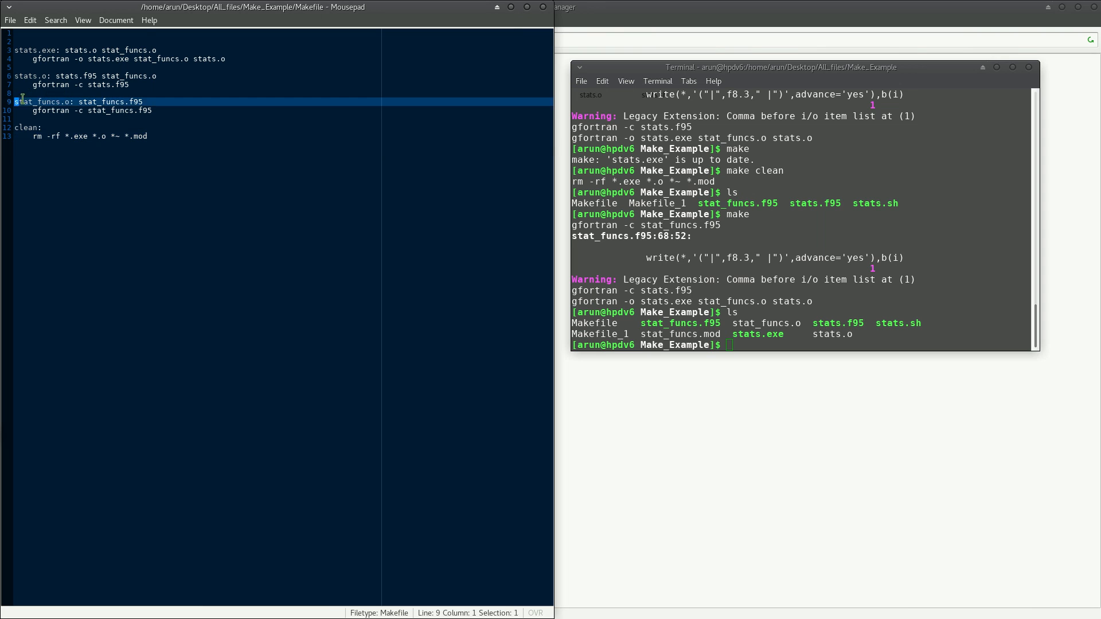
pyautogui.moveTo(13, 101); pyautogui.dragTo(153, 110)
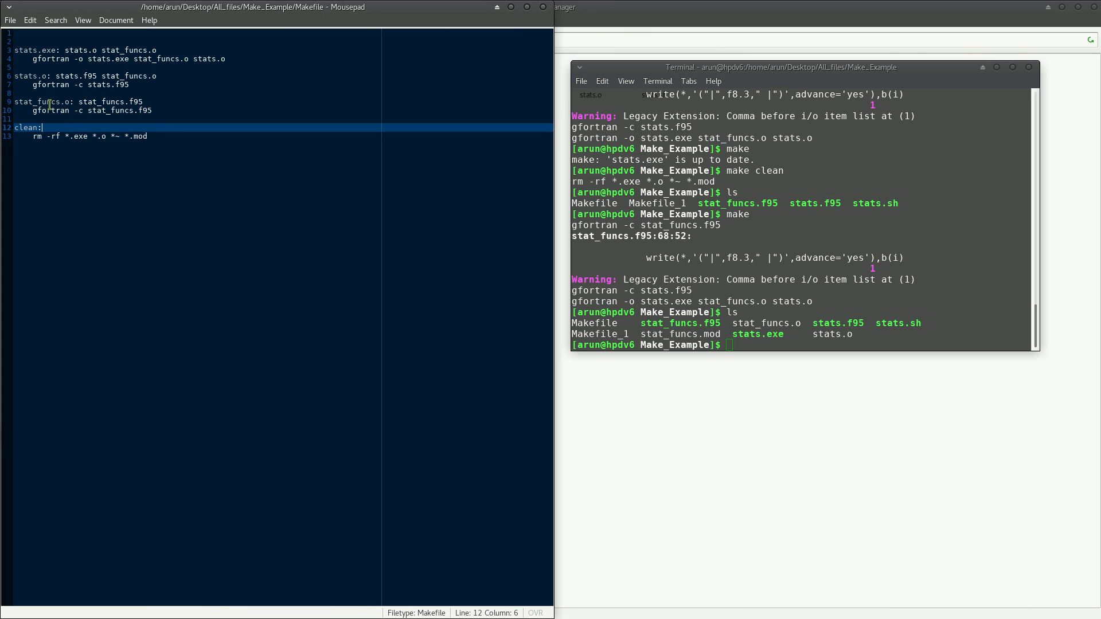
pyautogui.click(49, 101)
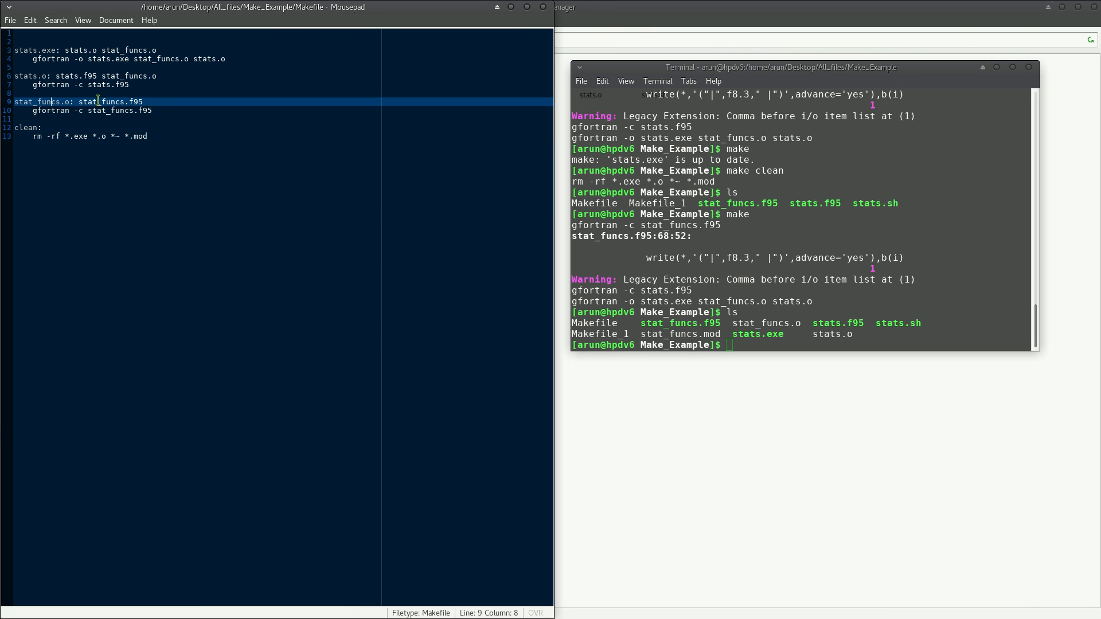
pyautogui.doubleClick(102, 101)
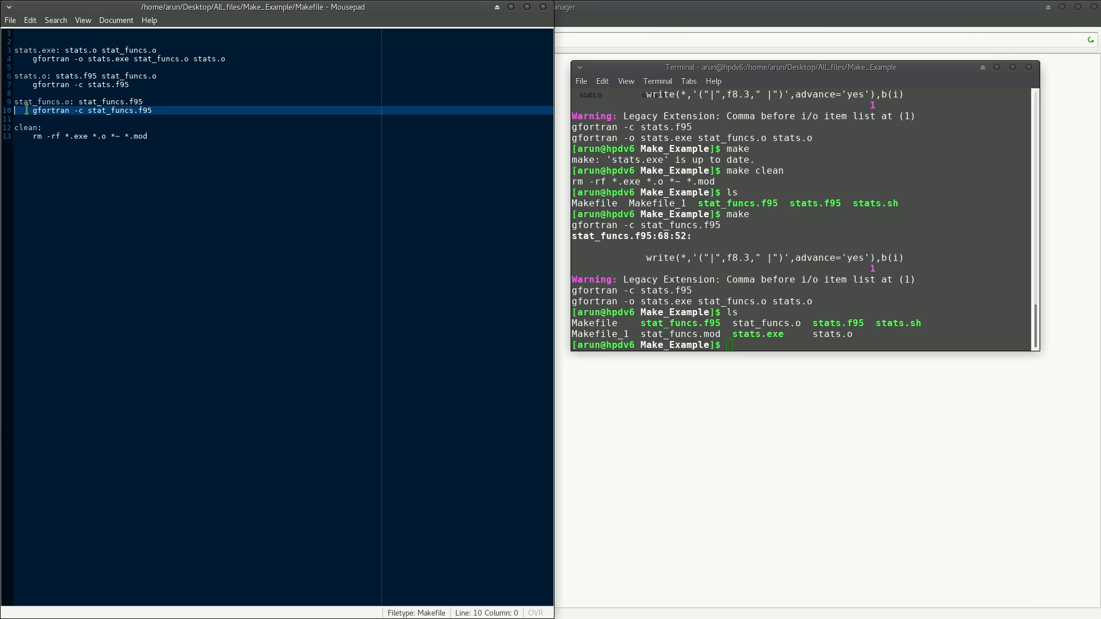
pyautogui.moveTo(25, 110); pyautogui.dragTo(153, 110)
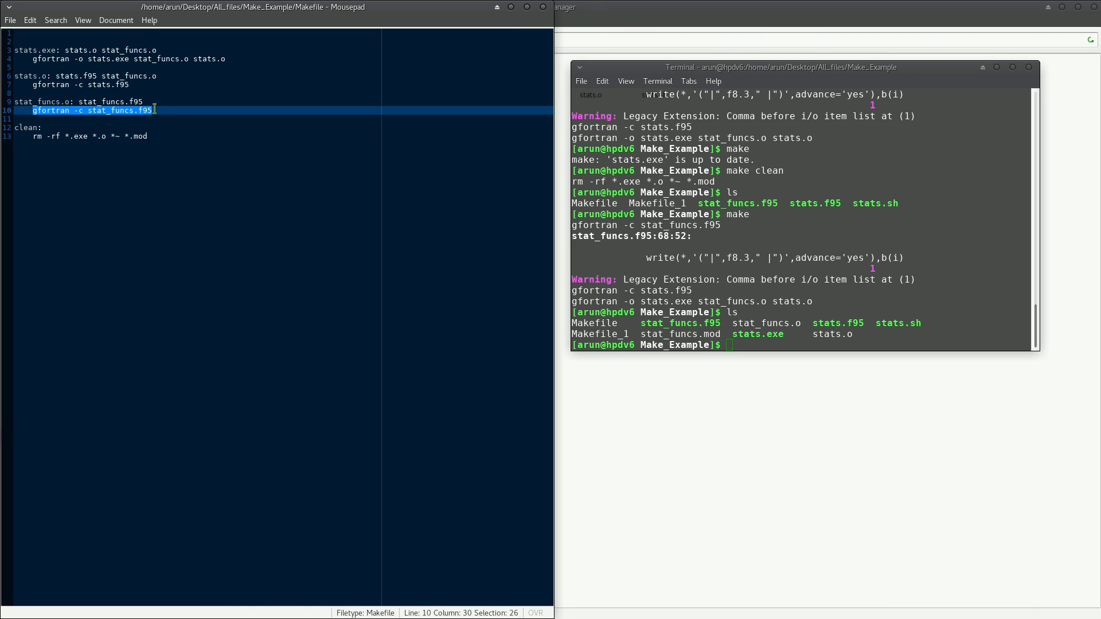
pyautogui.click(29, 127)
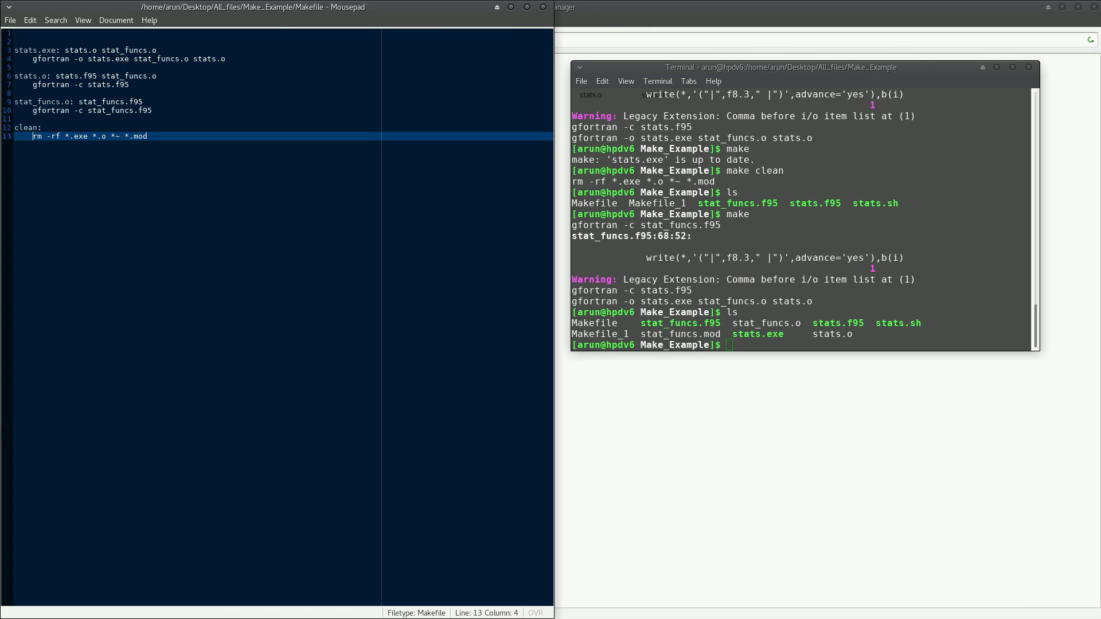
# Run make, get the line 13 missing-separator error, and go to the clean rule
pyautogui.write('make')
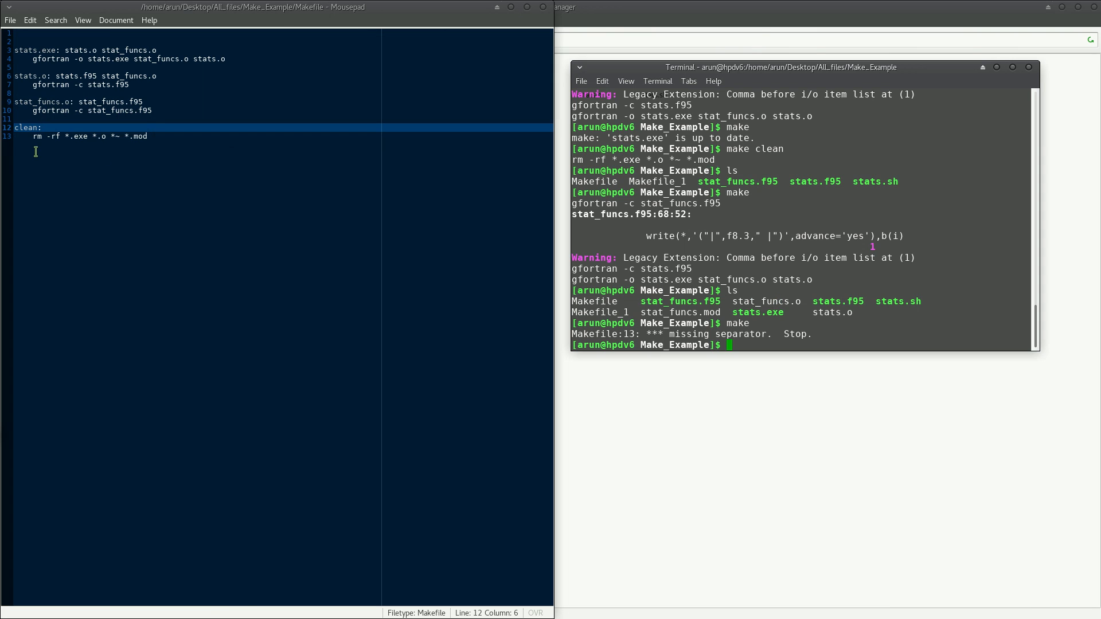
pyautogui.click(53, 136)
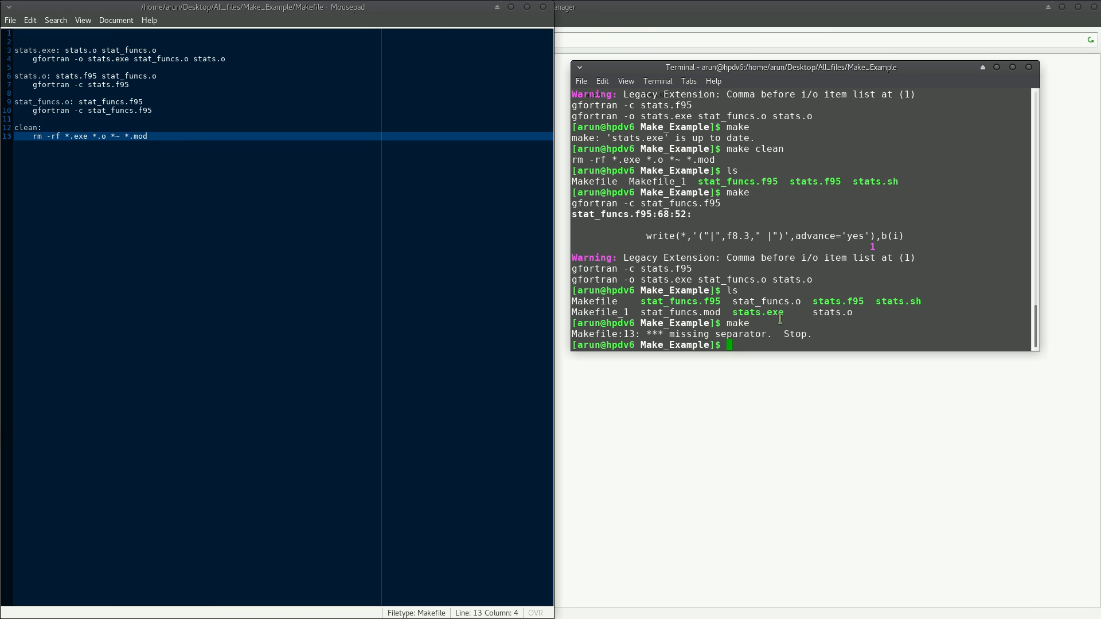
# Run make clean and make to rebuild stats.exe from scratch
pyautogui.write('make')
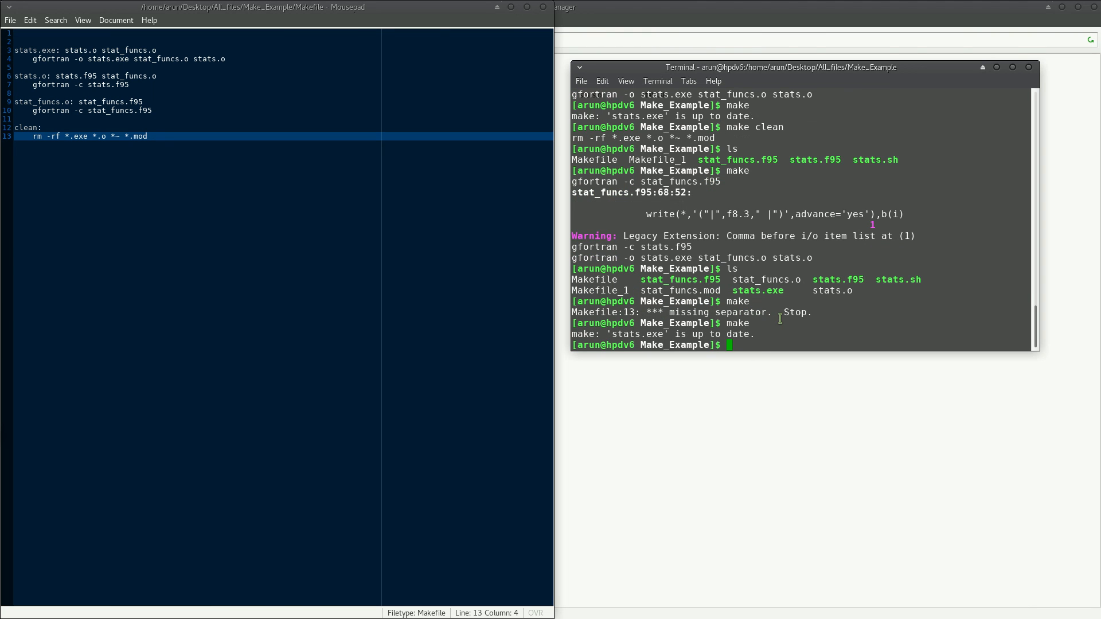
pyautogui.moveTo(571, 376)
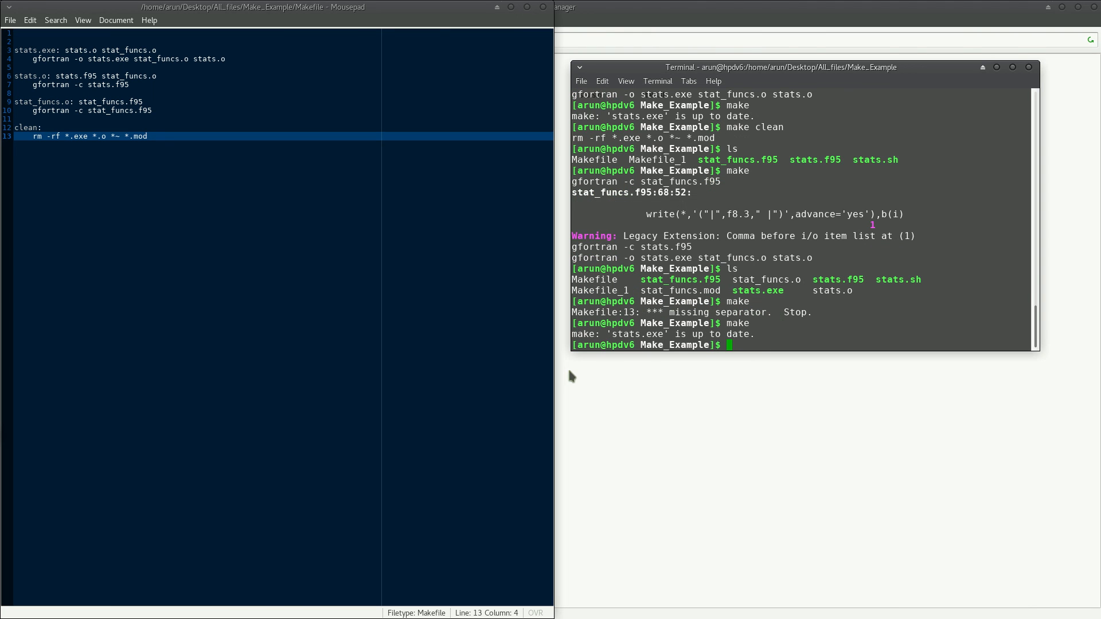
pyautogui.moveTo(151, 177)
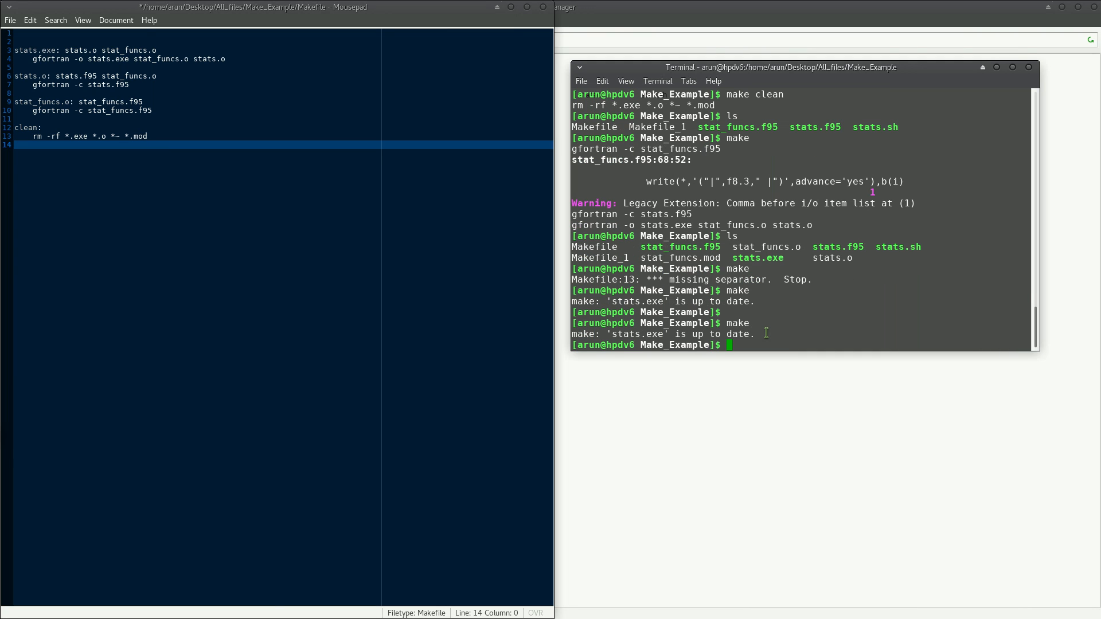
pyautogui.write('ma')
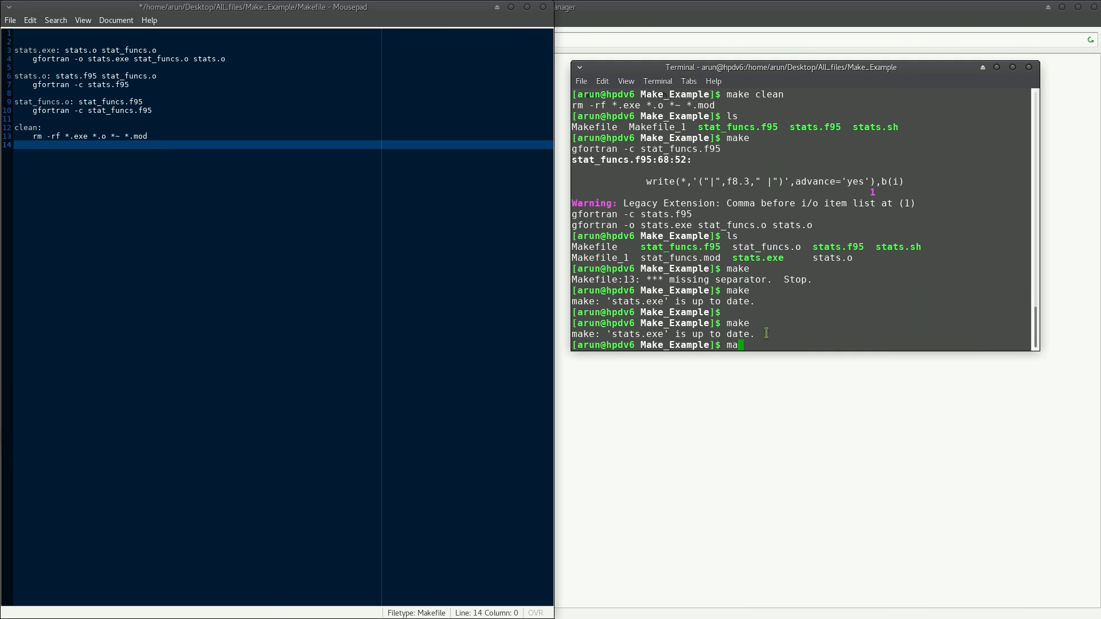
pyautogui.press('Return')
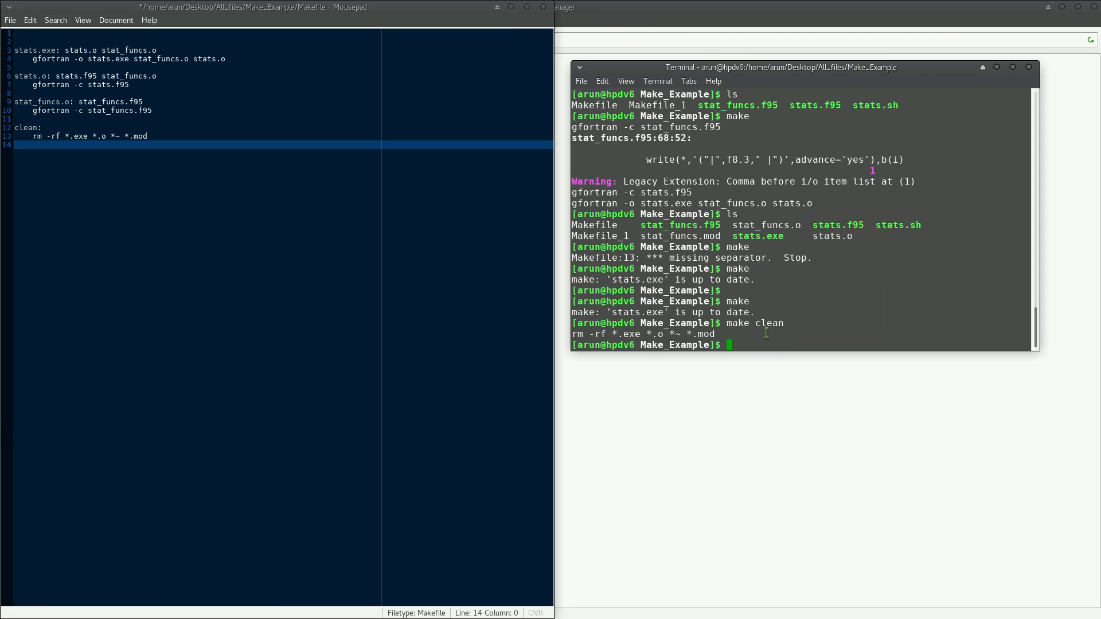
pyautogui.press('Return')
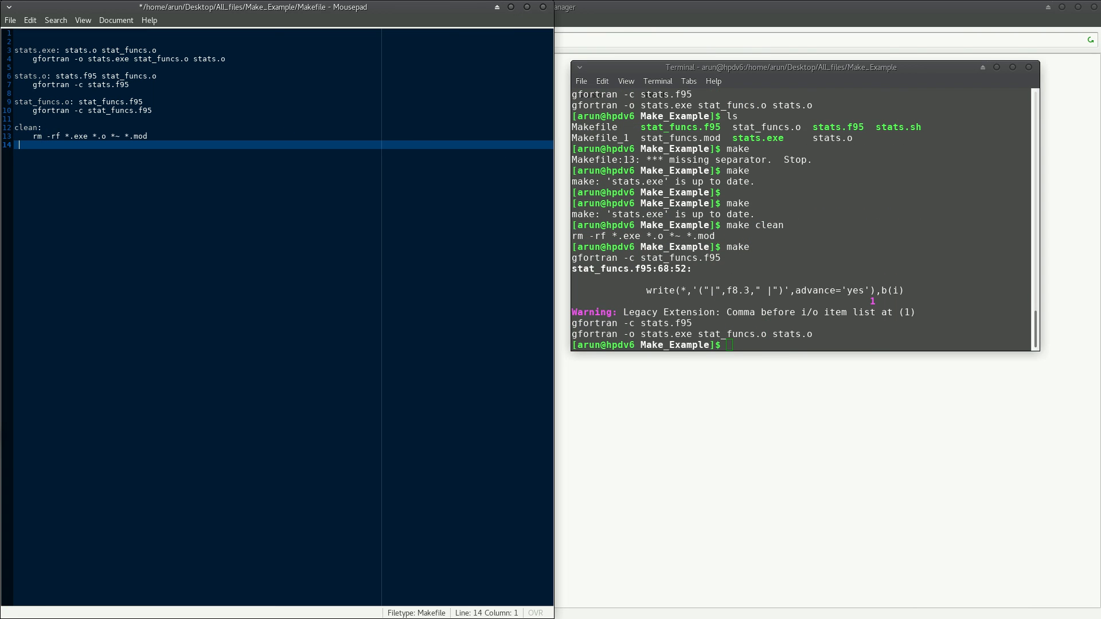
pyautogui.write('make')
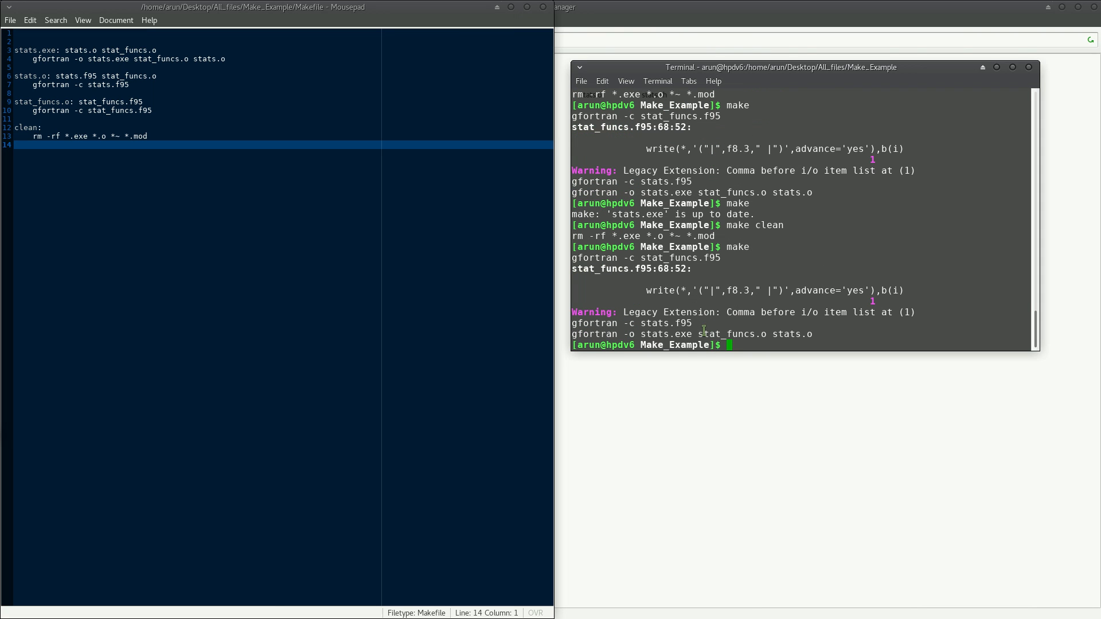
pyautogui.moveTo(713, 303)
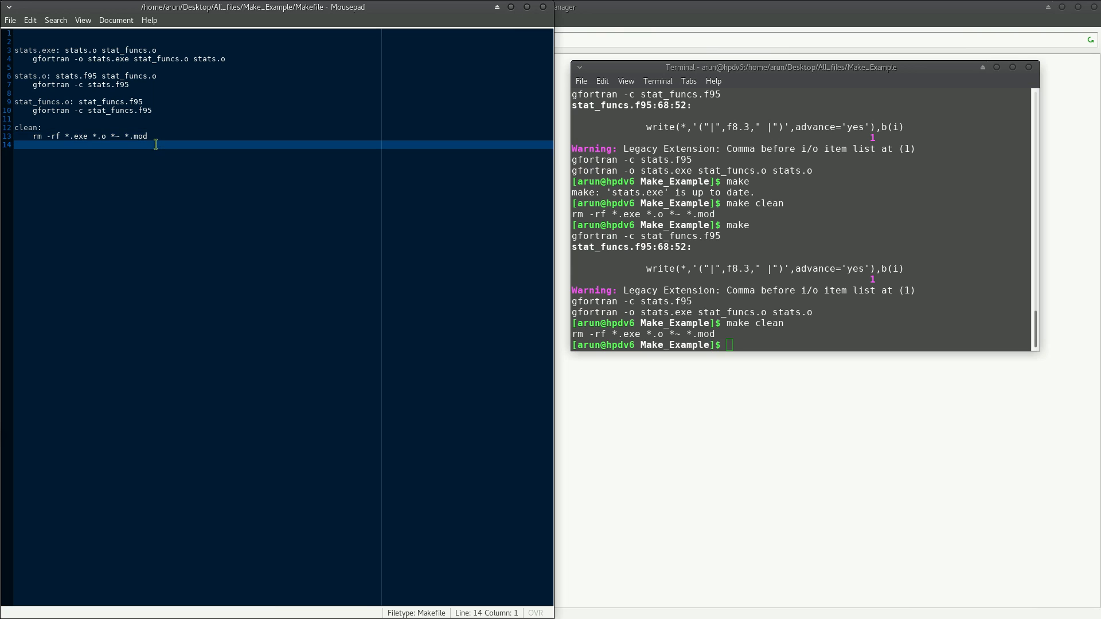
# Delete the Makefile's empty last line and save the file
pyautogui.press('BackSpace')
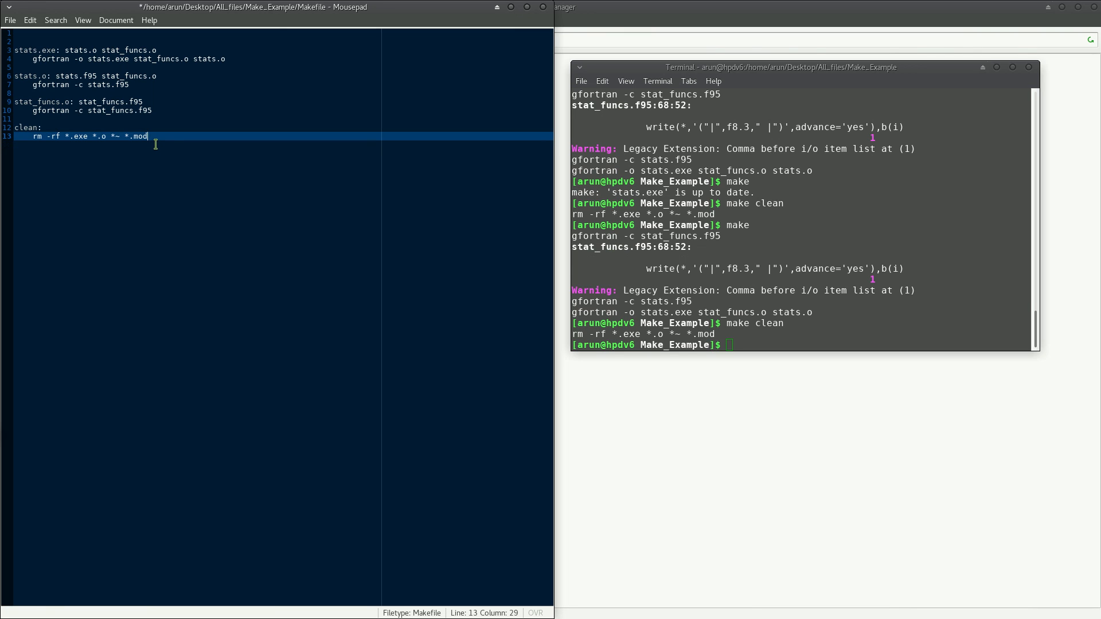
pyautogui.press('ctrl+s')
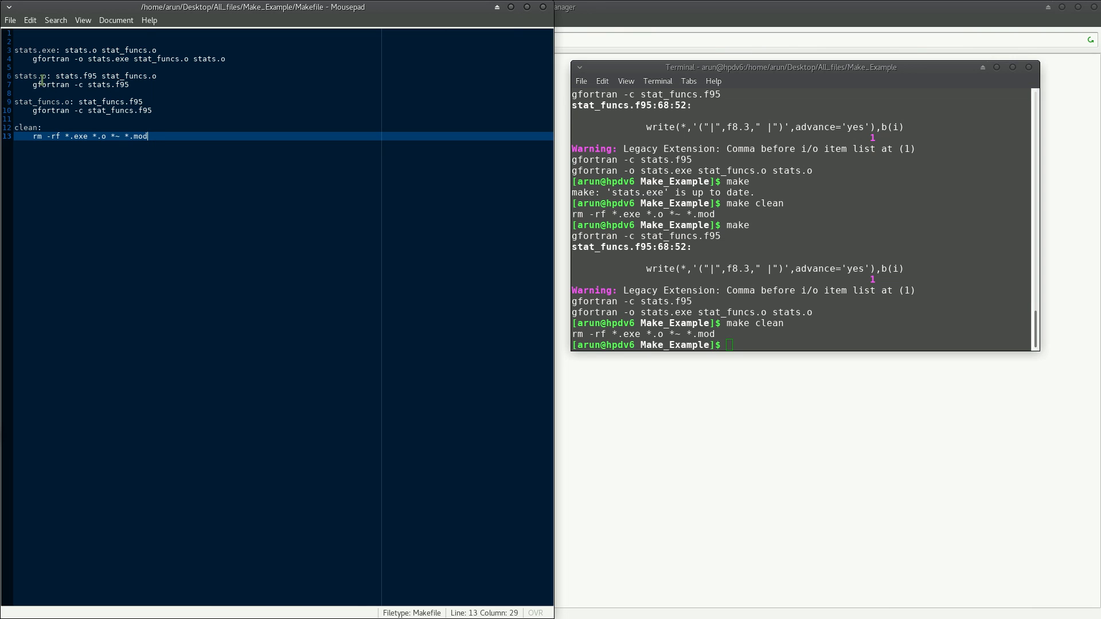
pyautogui.click(37, 76)
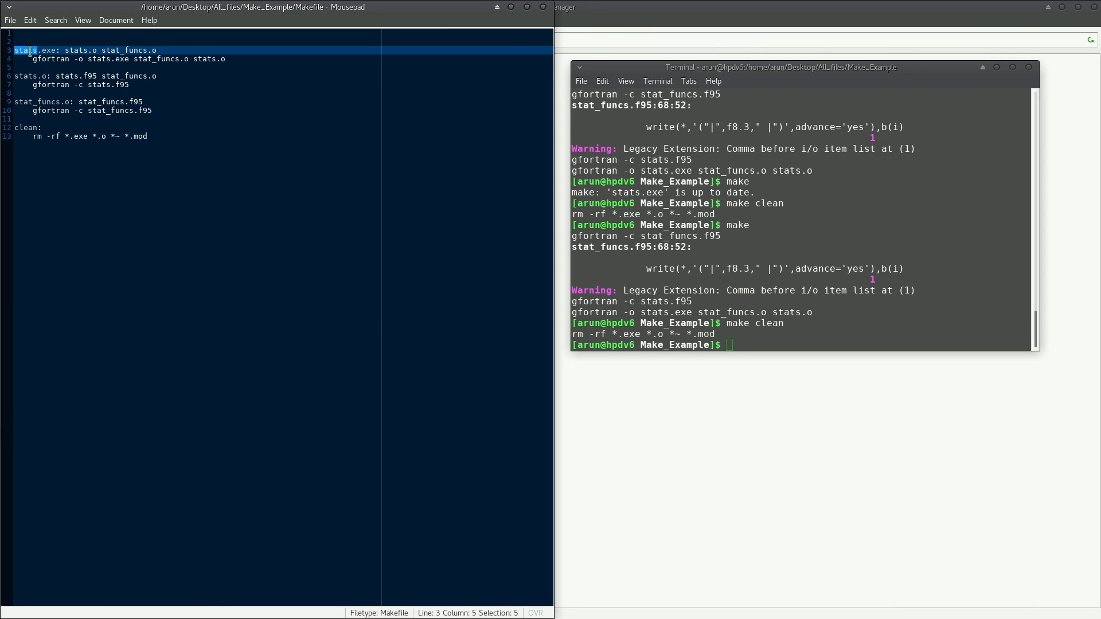
pyautogui.moveTo(756, 337)
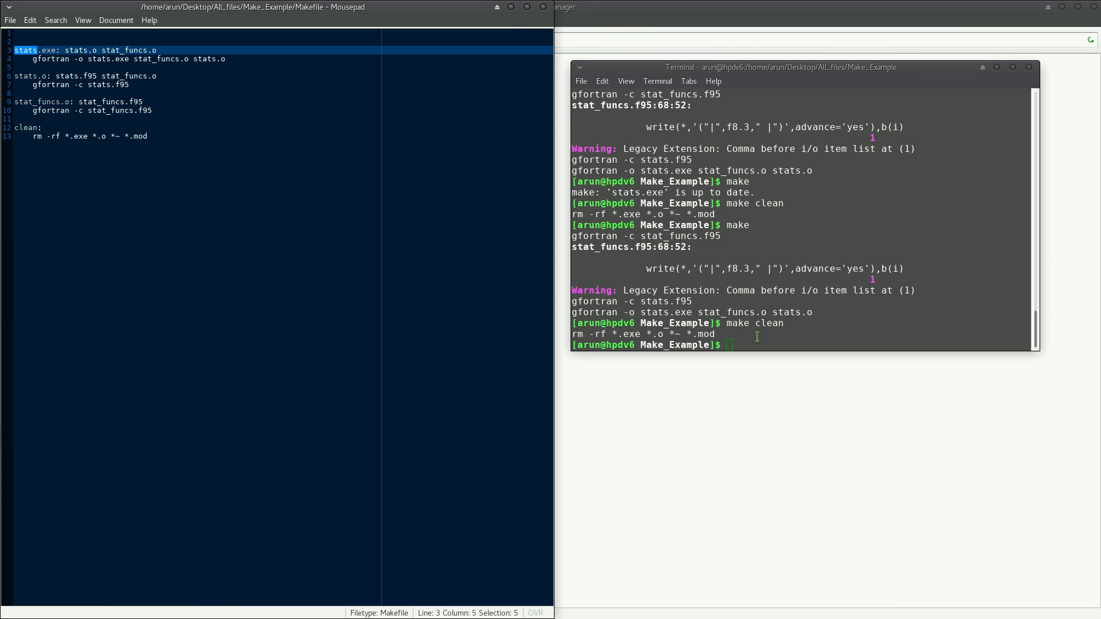
# Build only stats.o with make stats.o, then list files and pick out stat_funcs.o
pyautogui.write('make')
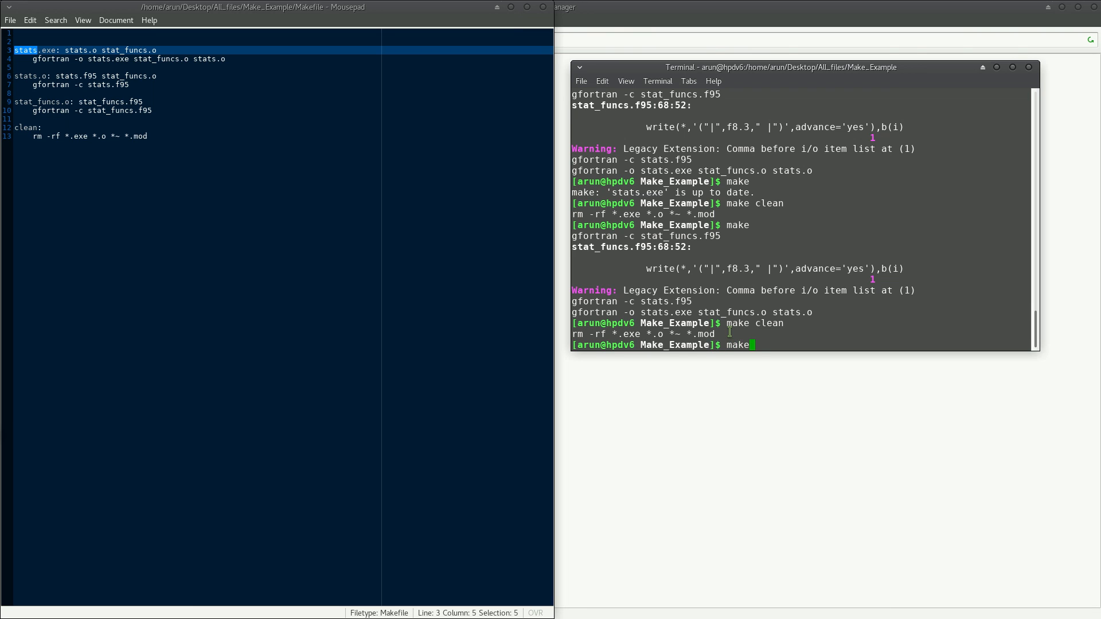
pyautogui.write('stas')
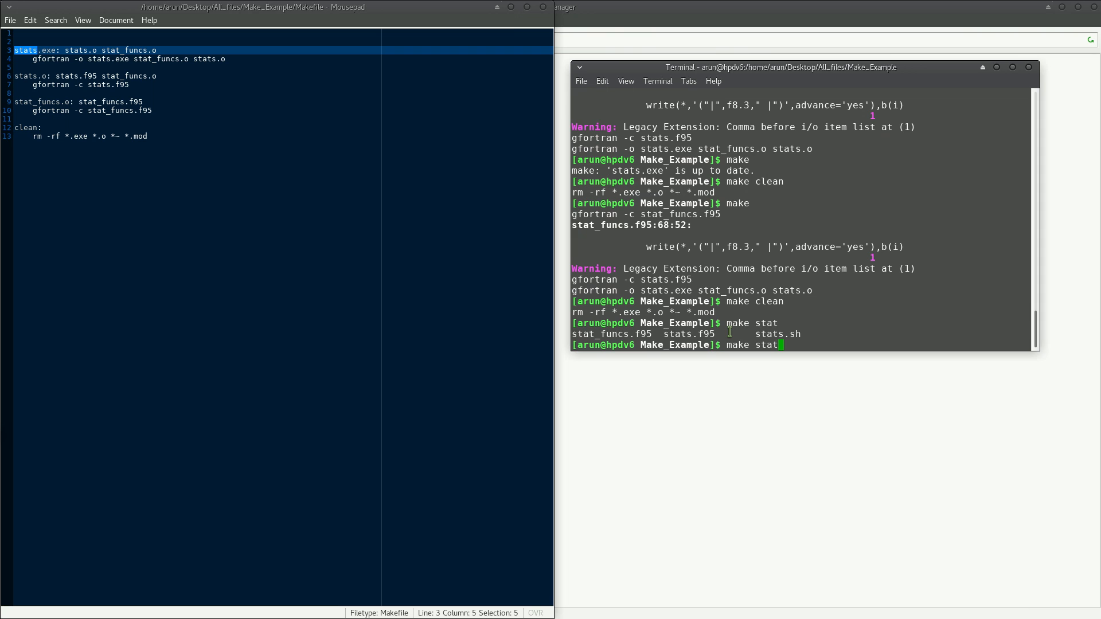
pyautogui.write('s.o')
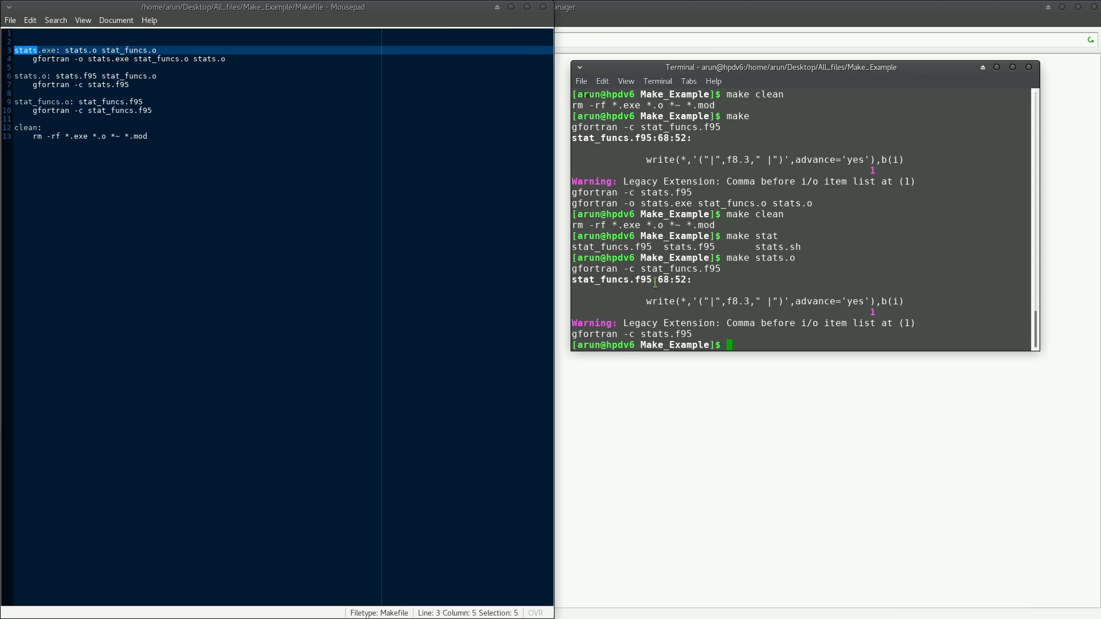
pyautogui.moveTo(586, 279)
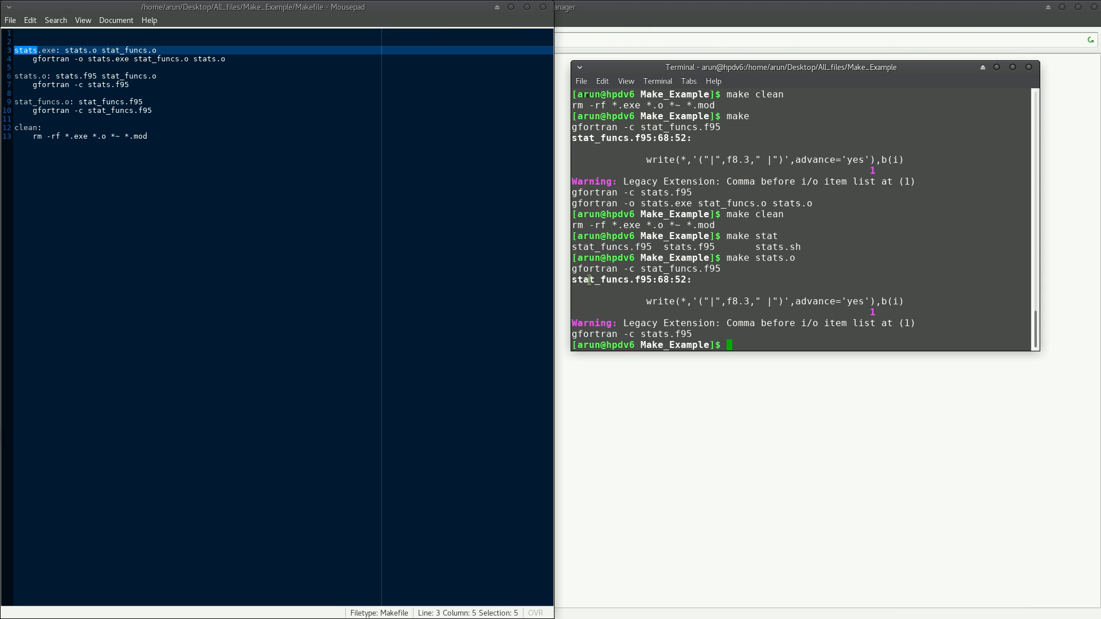
pyautogui.moveTo(800, 234)
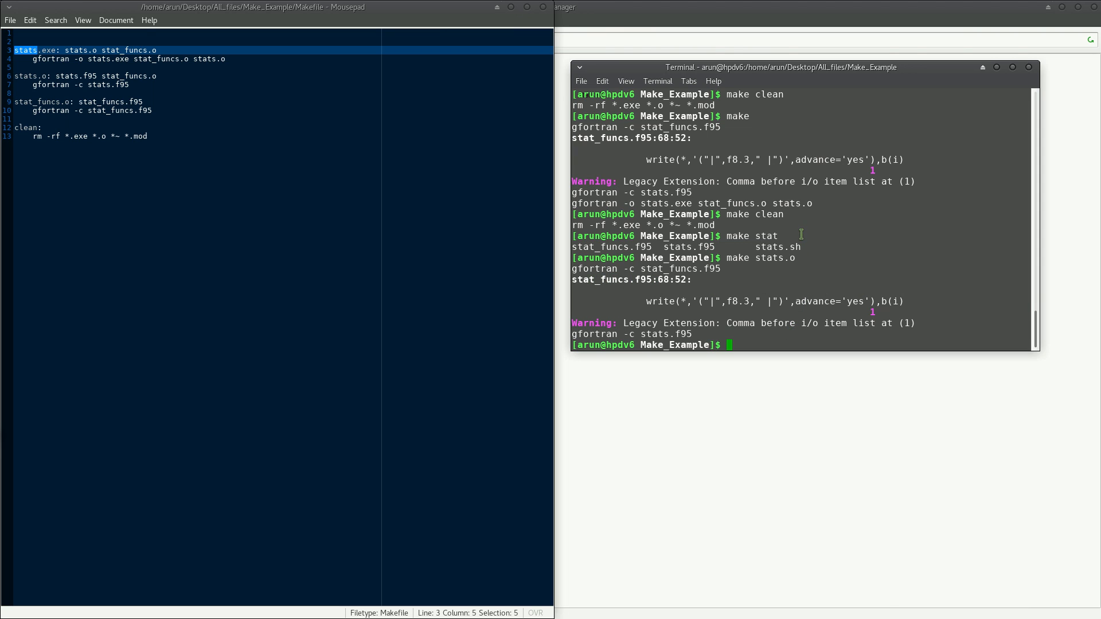
pyautogui.write('ls')
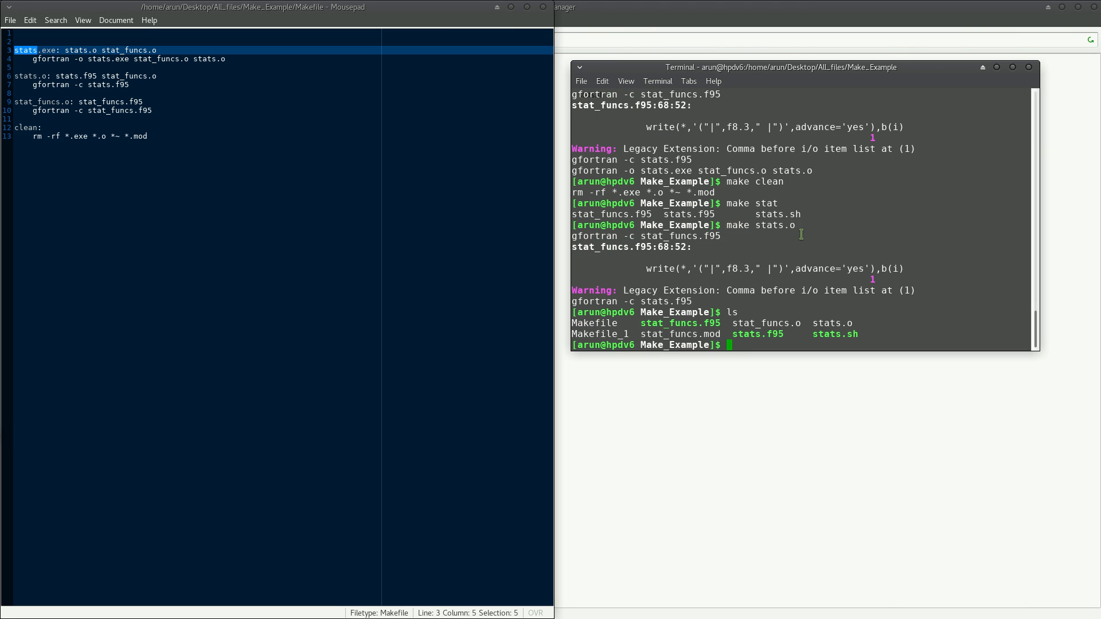
pyautogui.doubleClick(765, 322)
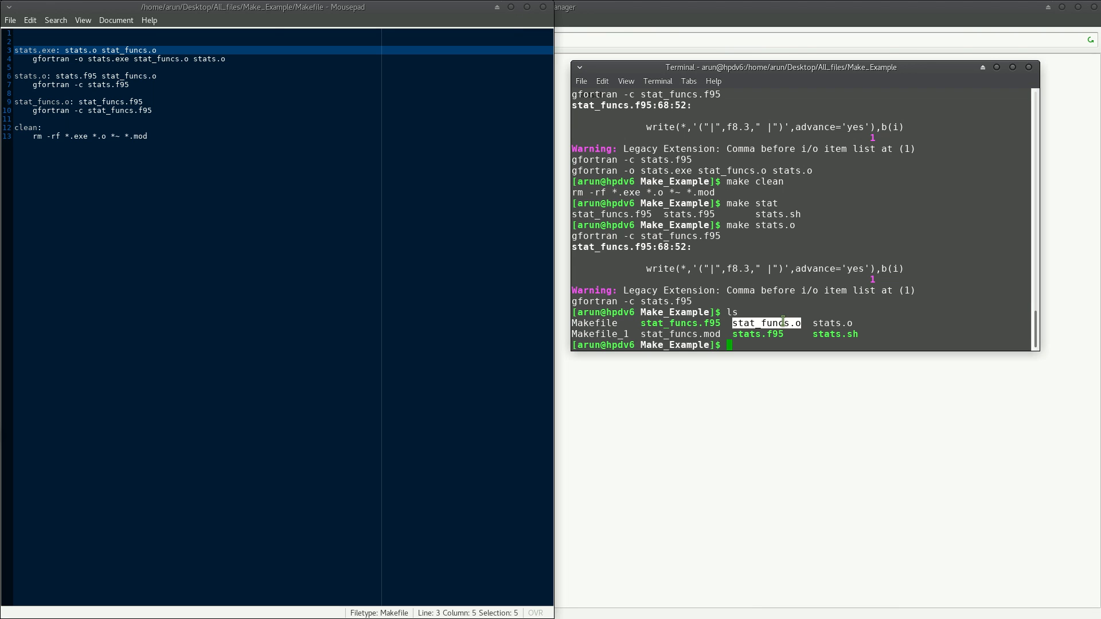
pyautogui.moveTo(819, 317)
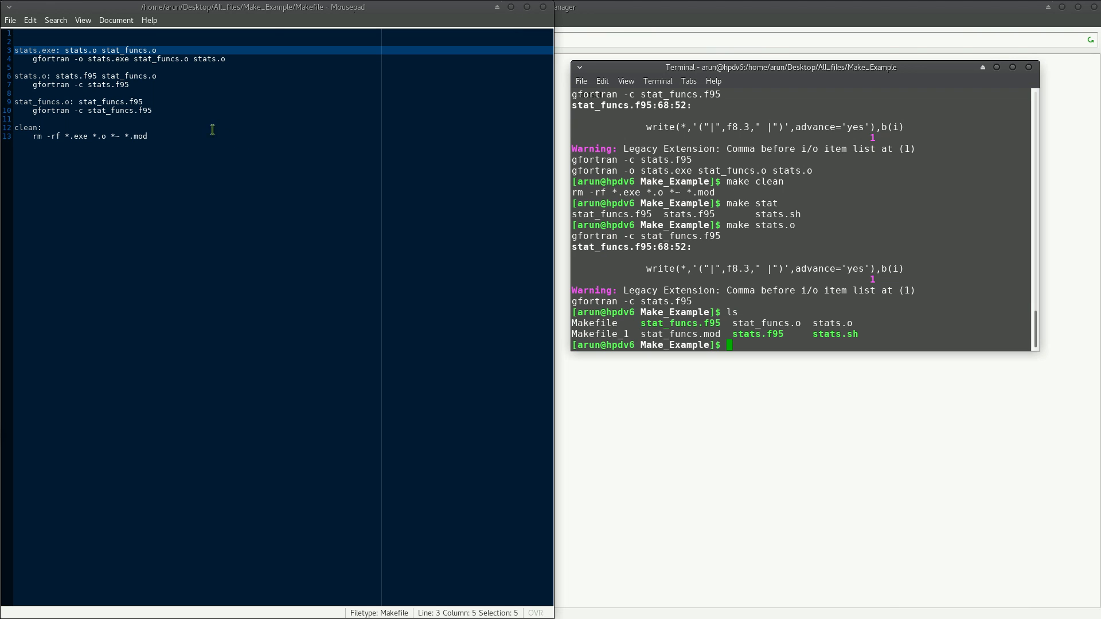
pyautogui.moveTo(832, 334)
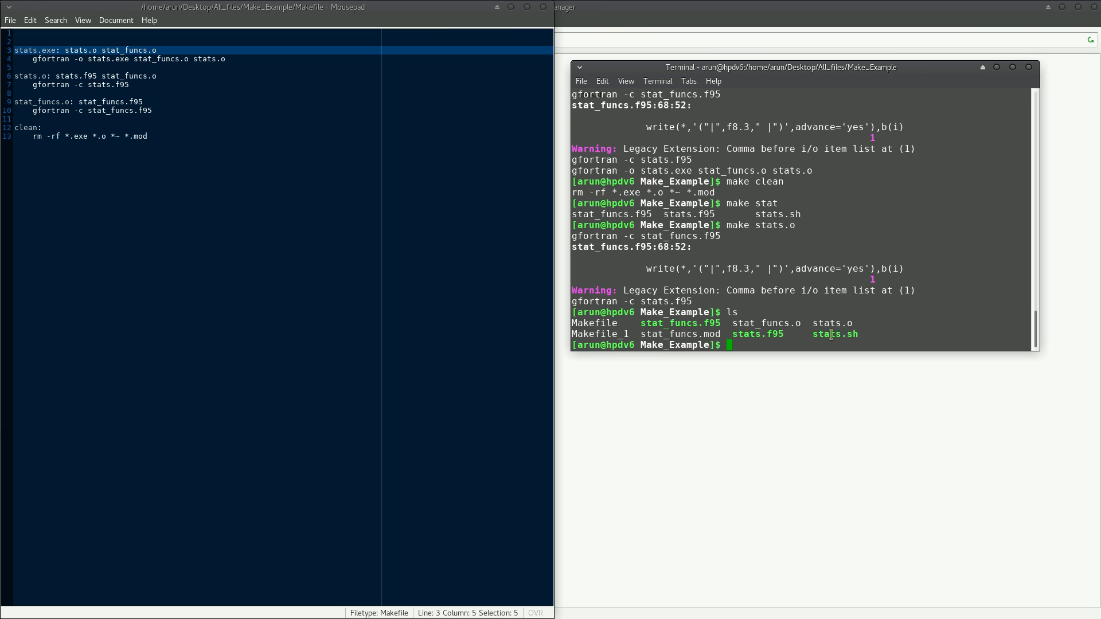
# Run make clean to remove the build files
pyautogui.write('make clean')
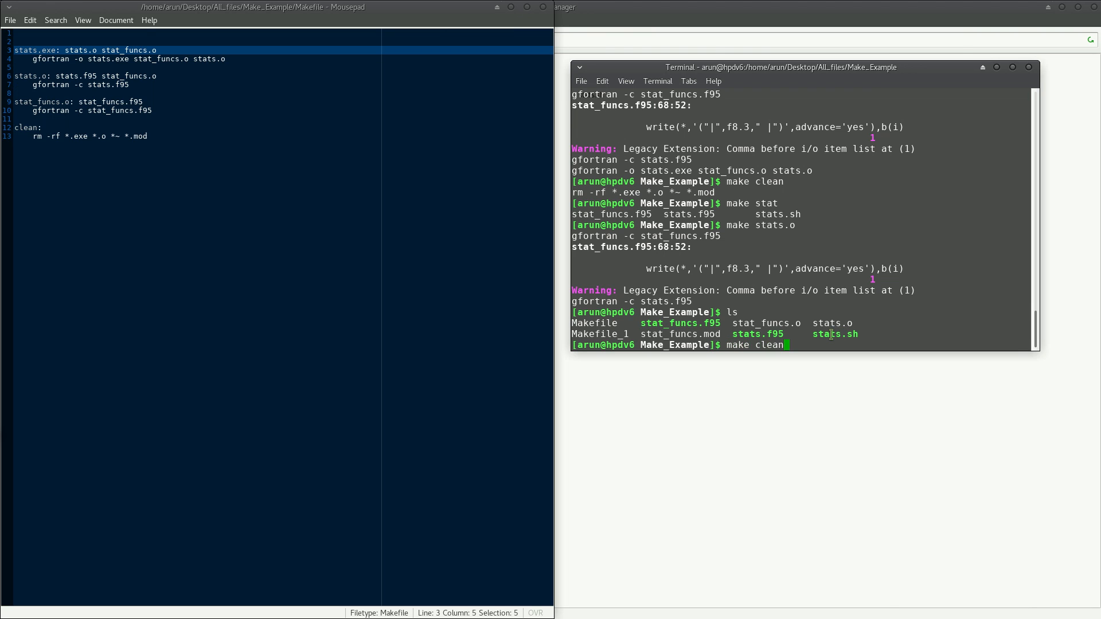
pyautogui.press('Return')
pyautogui.write('make stat_funcs.o')
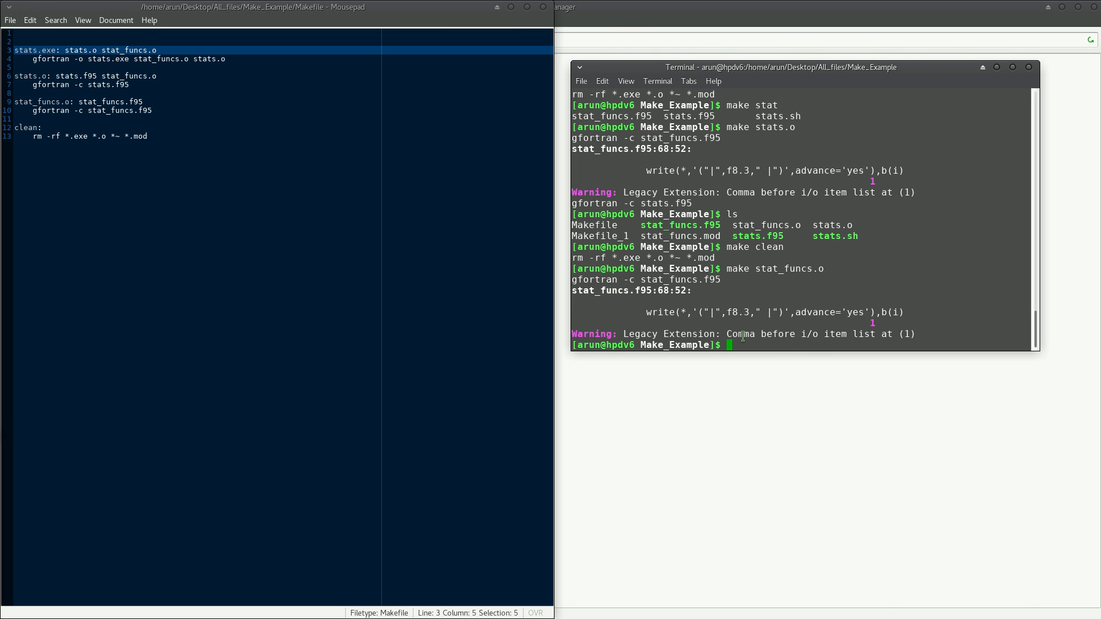
pyautogui.moveTo(598, 302)
pyautogui.write('ls')
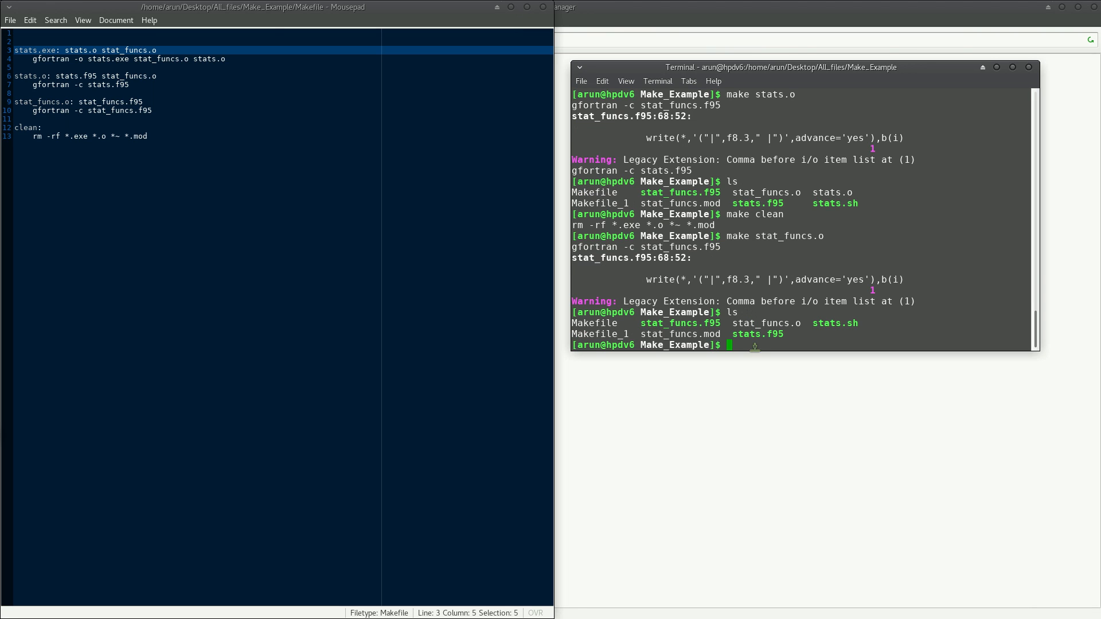
pyautogui.moveTo(753, 345)
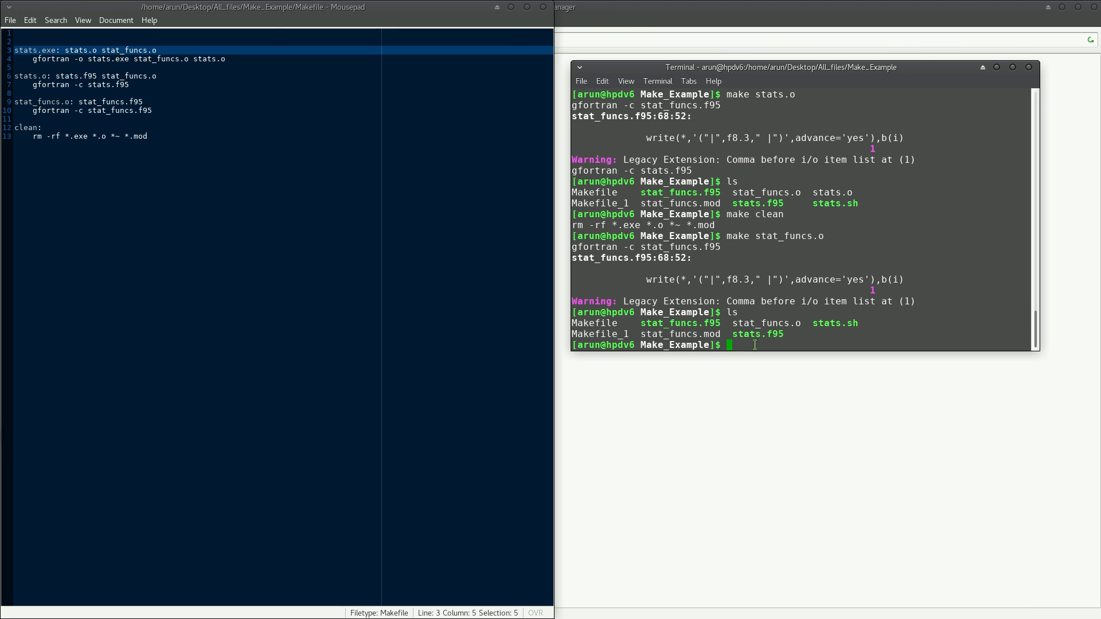
# Discard the partly typed make command and try building the 'all' target
pyautogui.write('make cl')
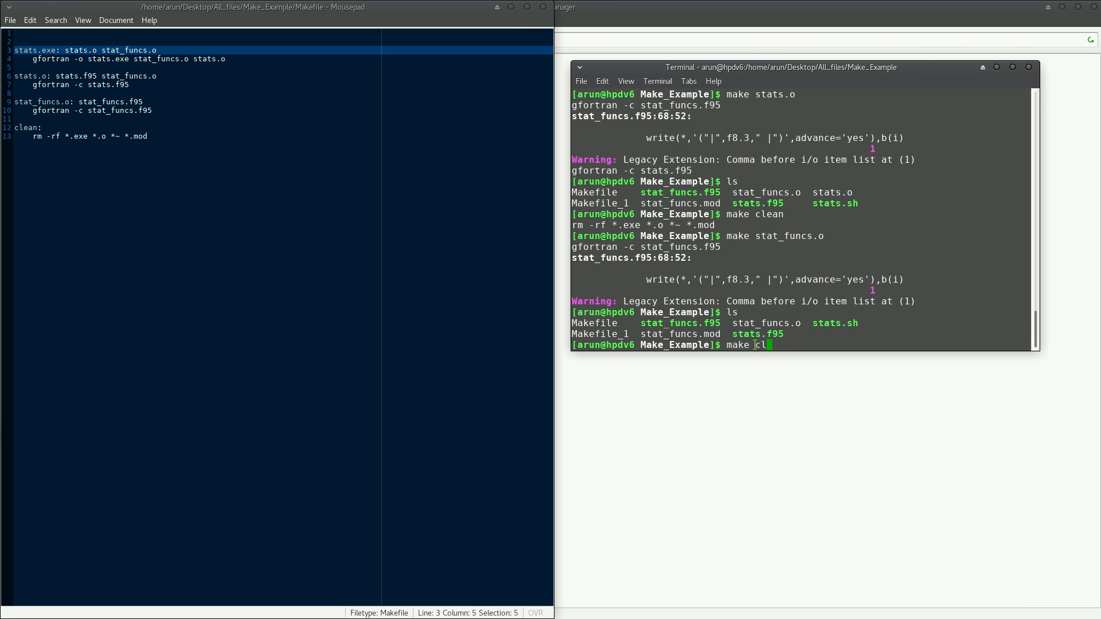
pyautogui.write('all')
pyautogui.press('Return')
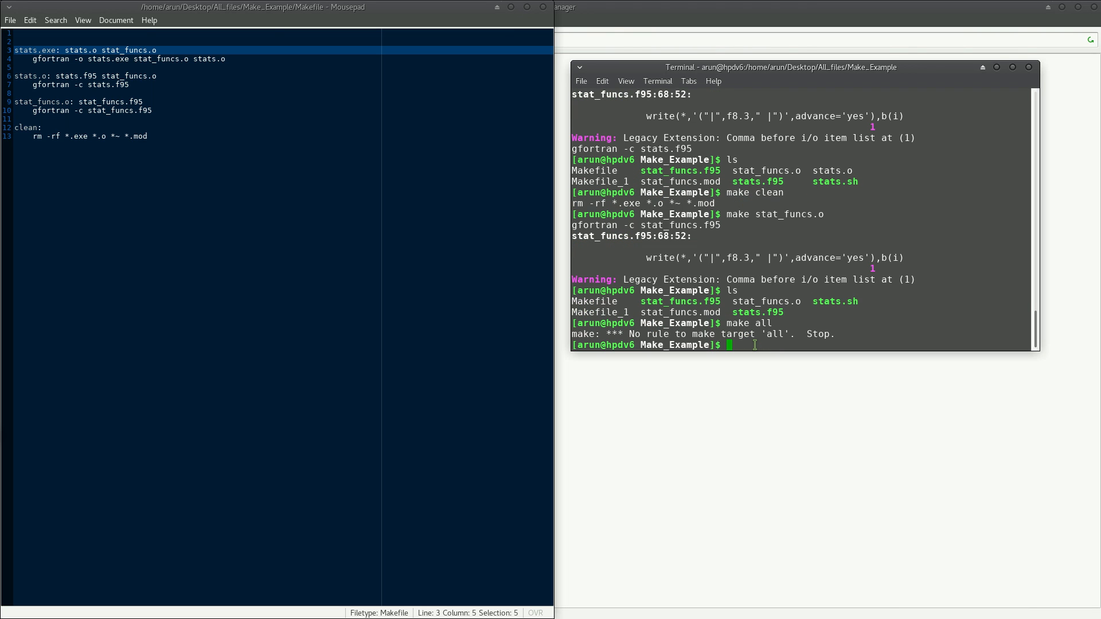
pyautogui.write('am')
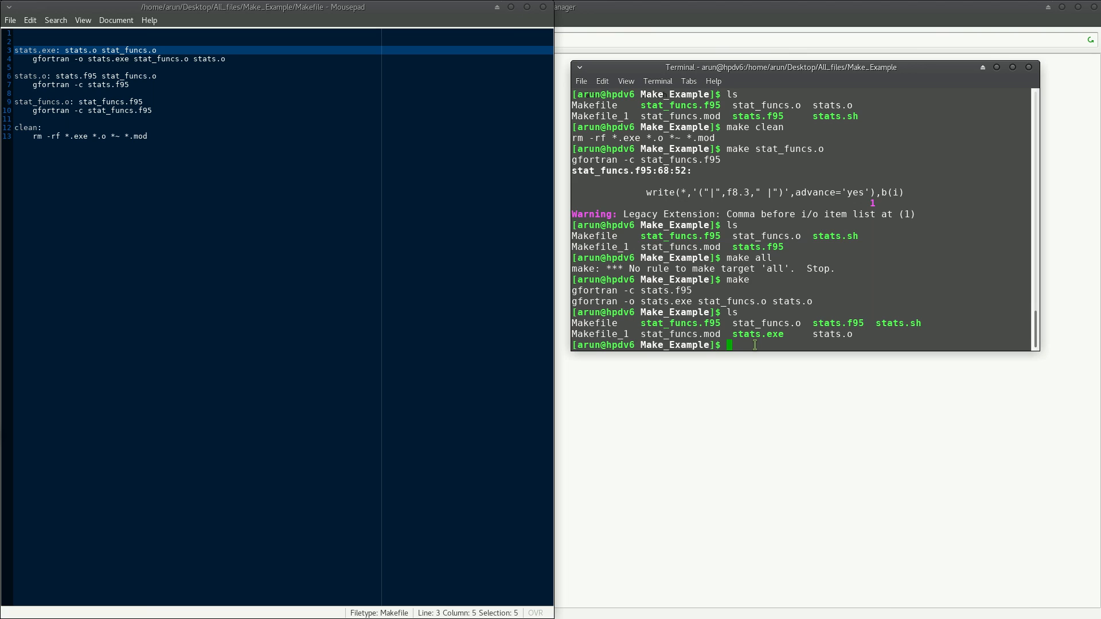
pyautogui.moveTo(887, 289)
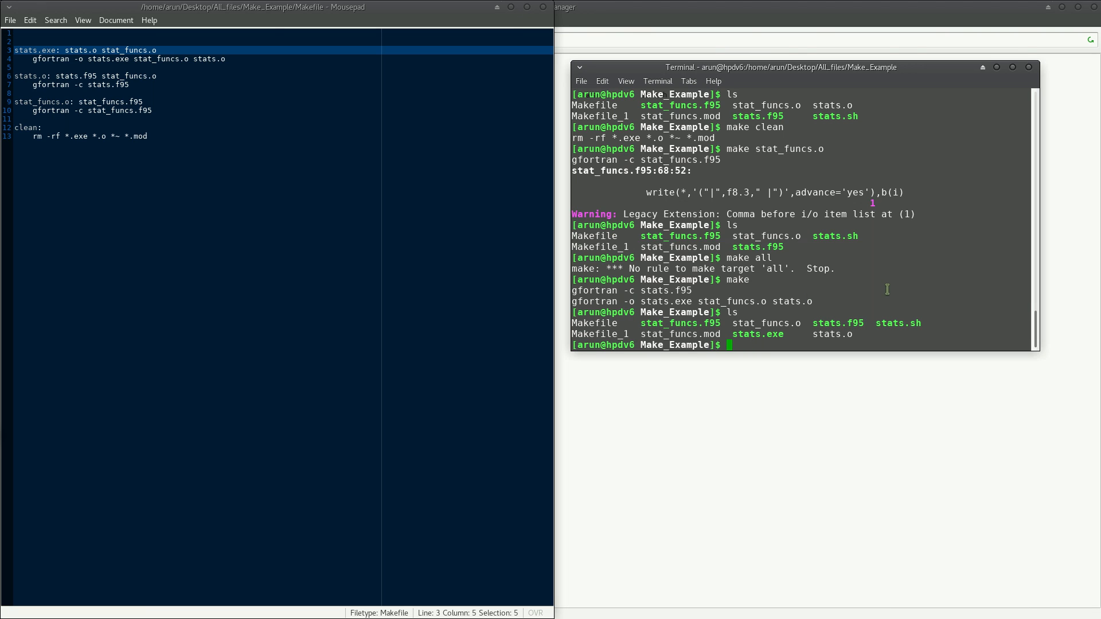
pyautogui.moveTo(876, 291)
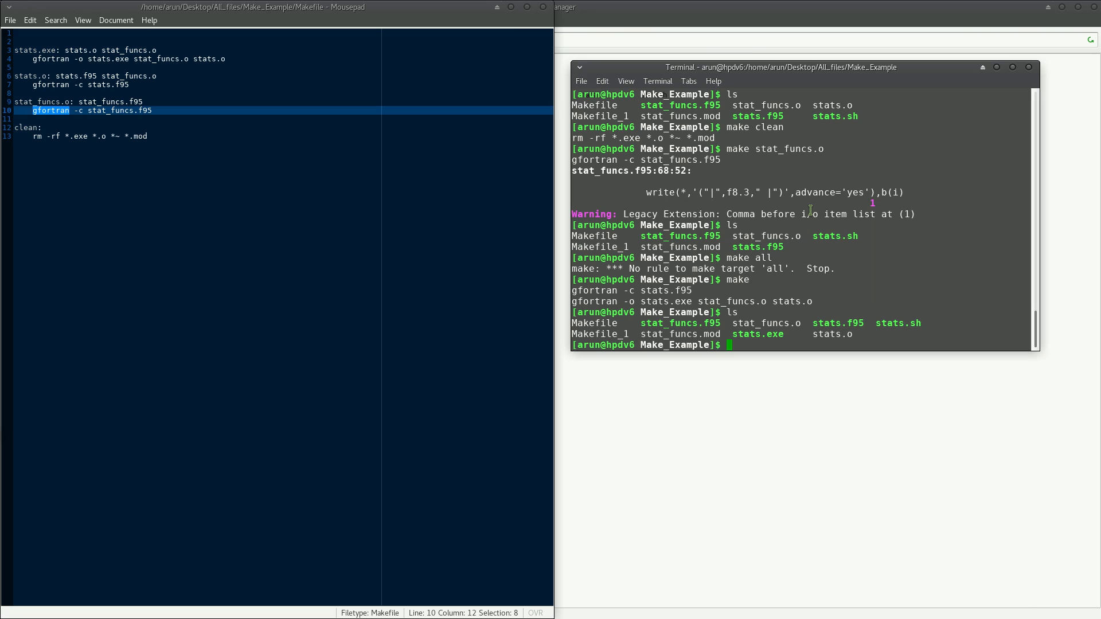
pyautogui.moveTo(809, 210)
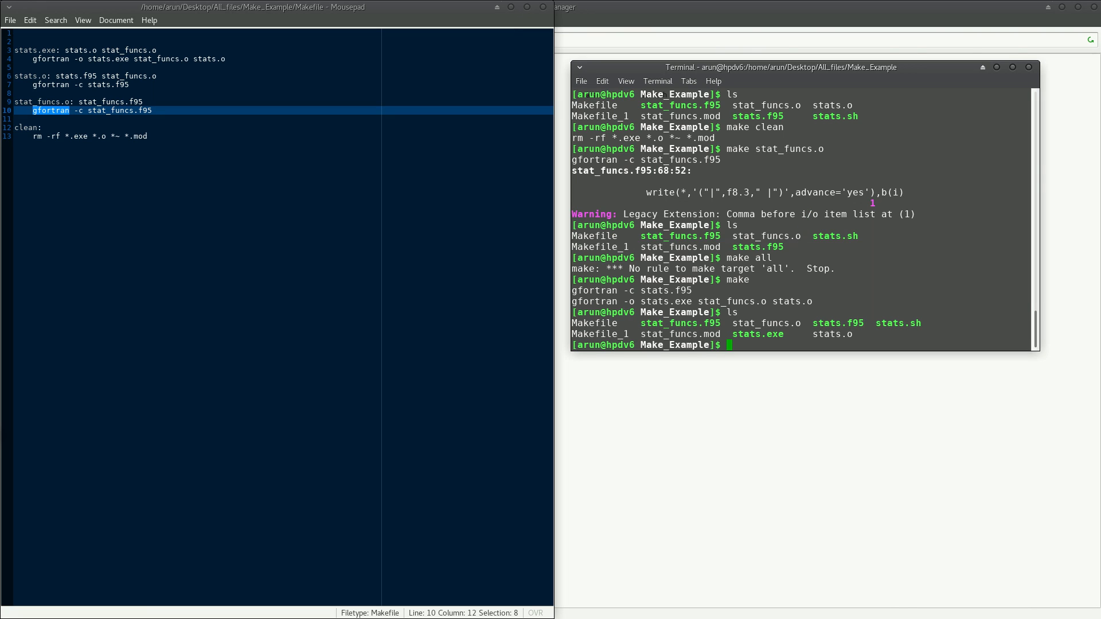